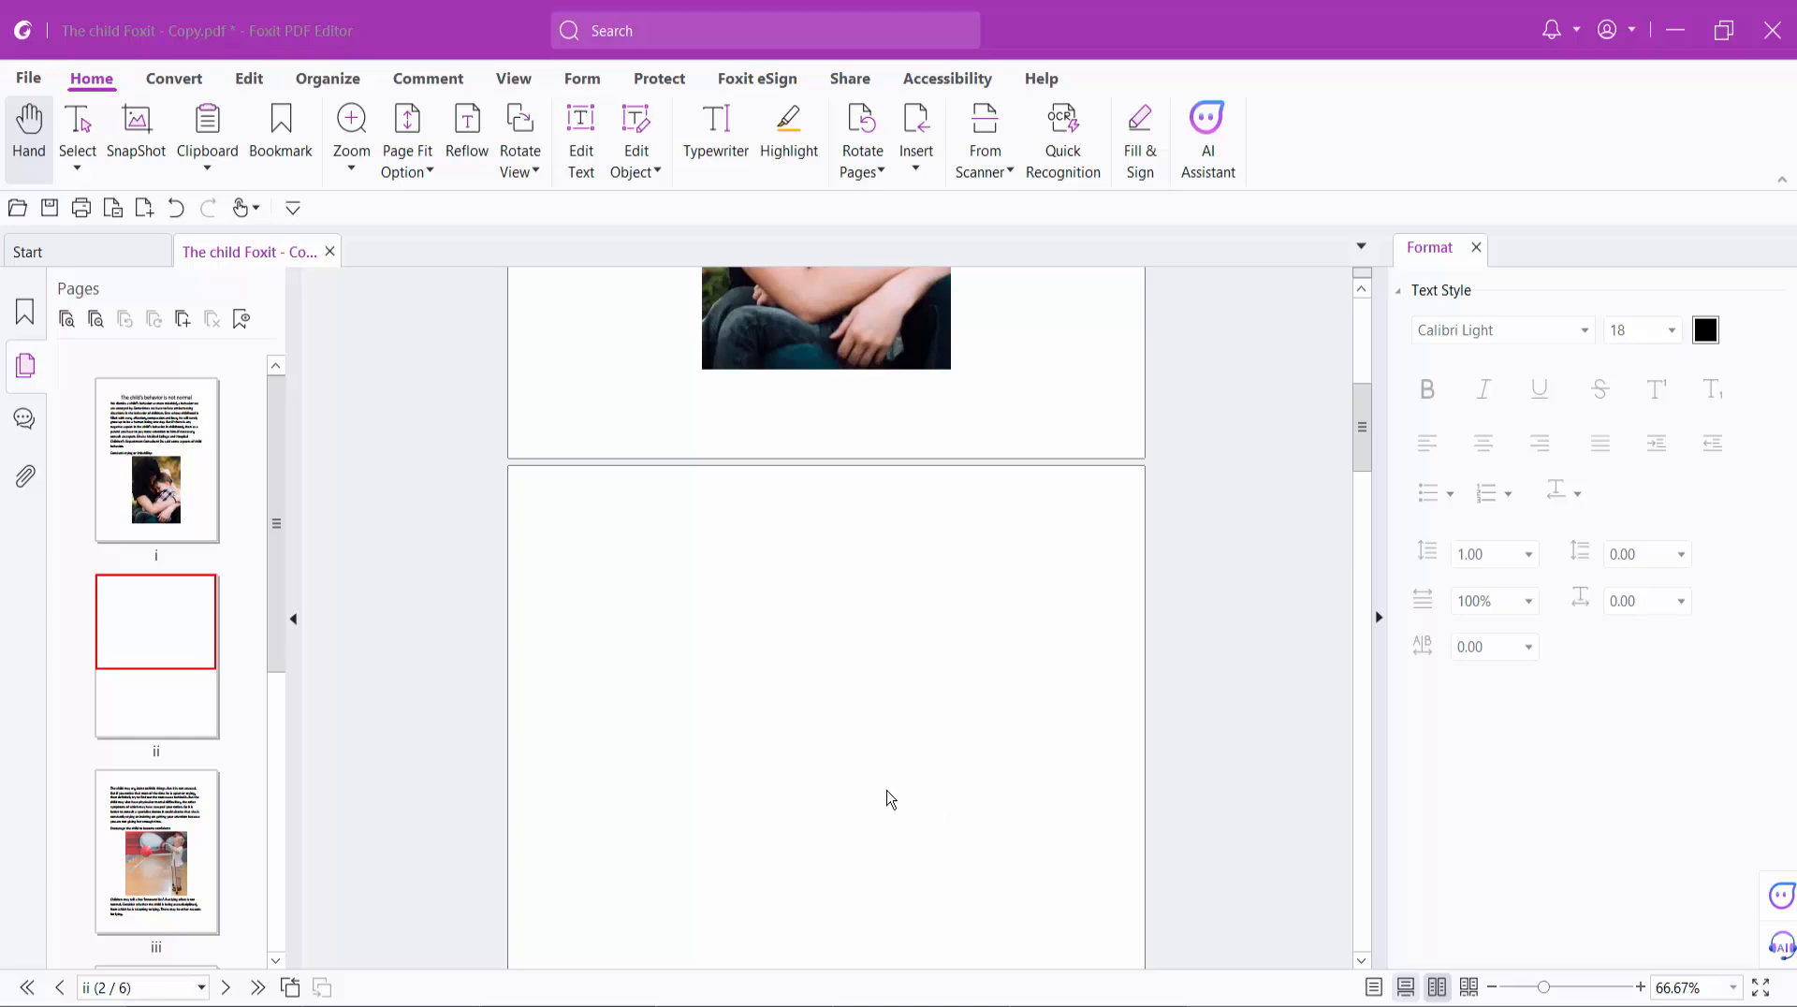
mouse_move(878, 792)
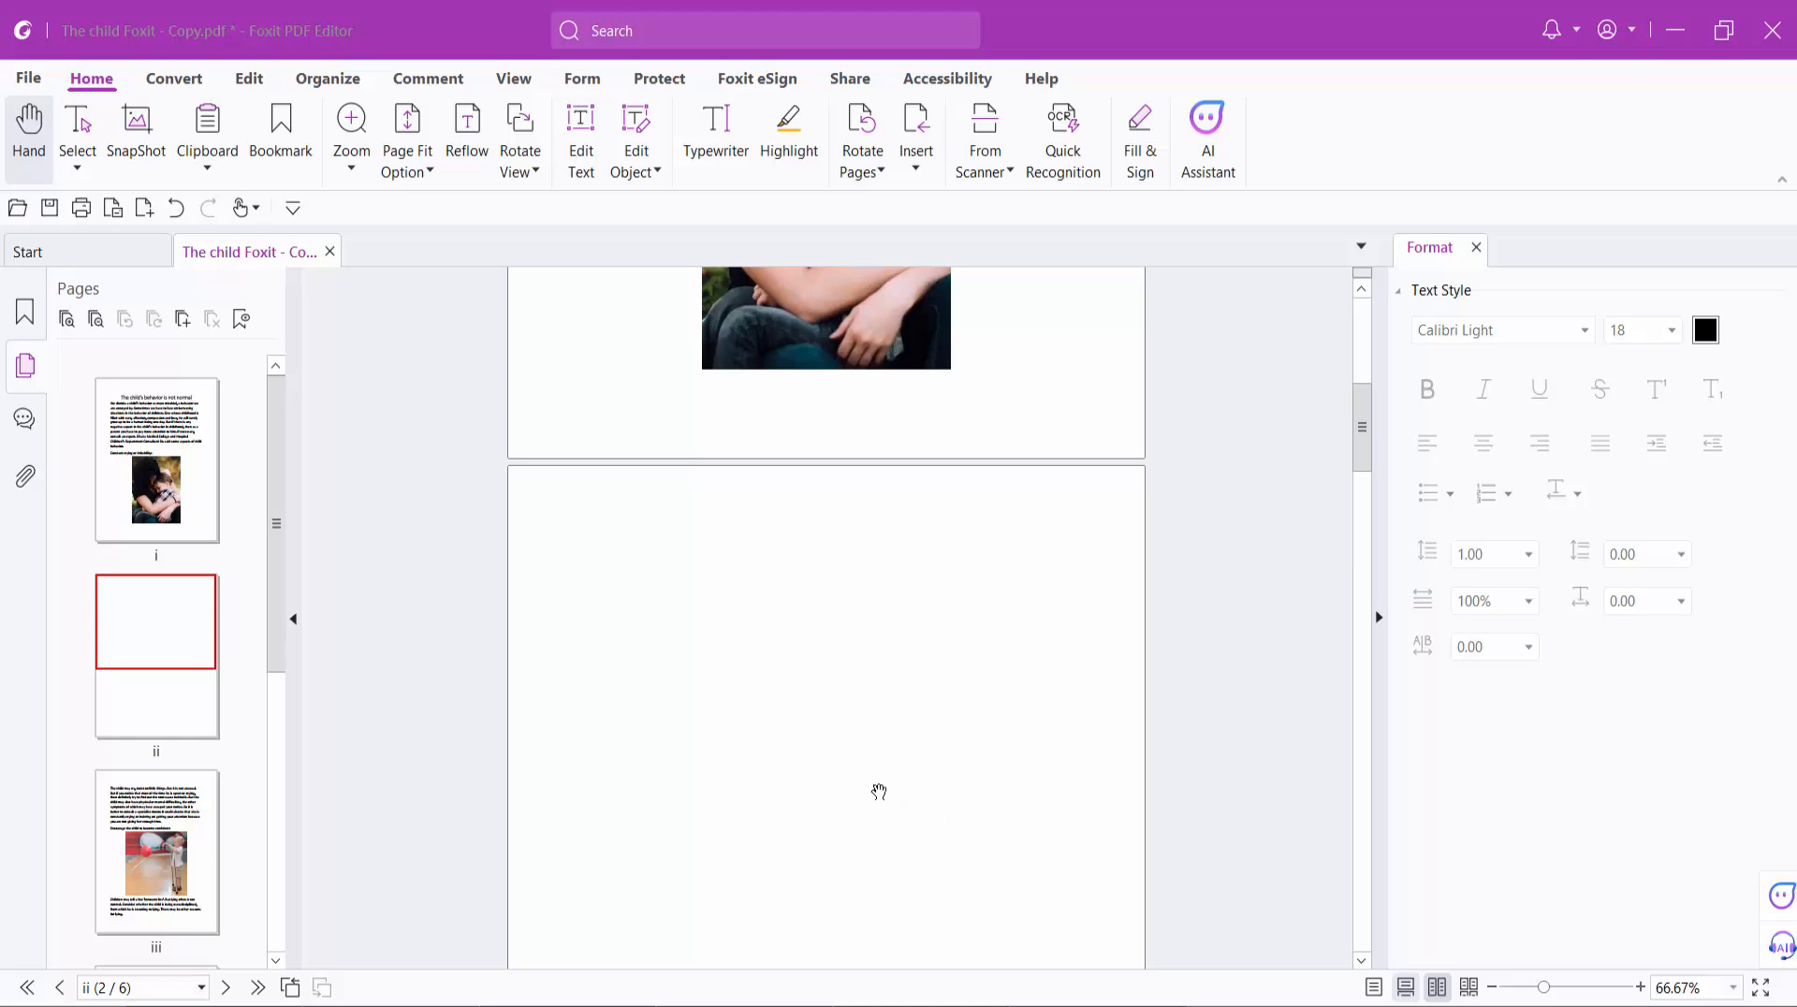
mouse_move(898, 757)
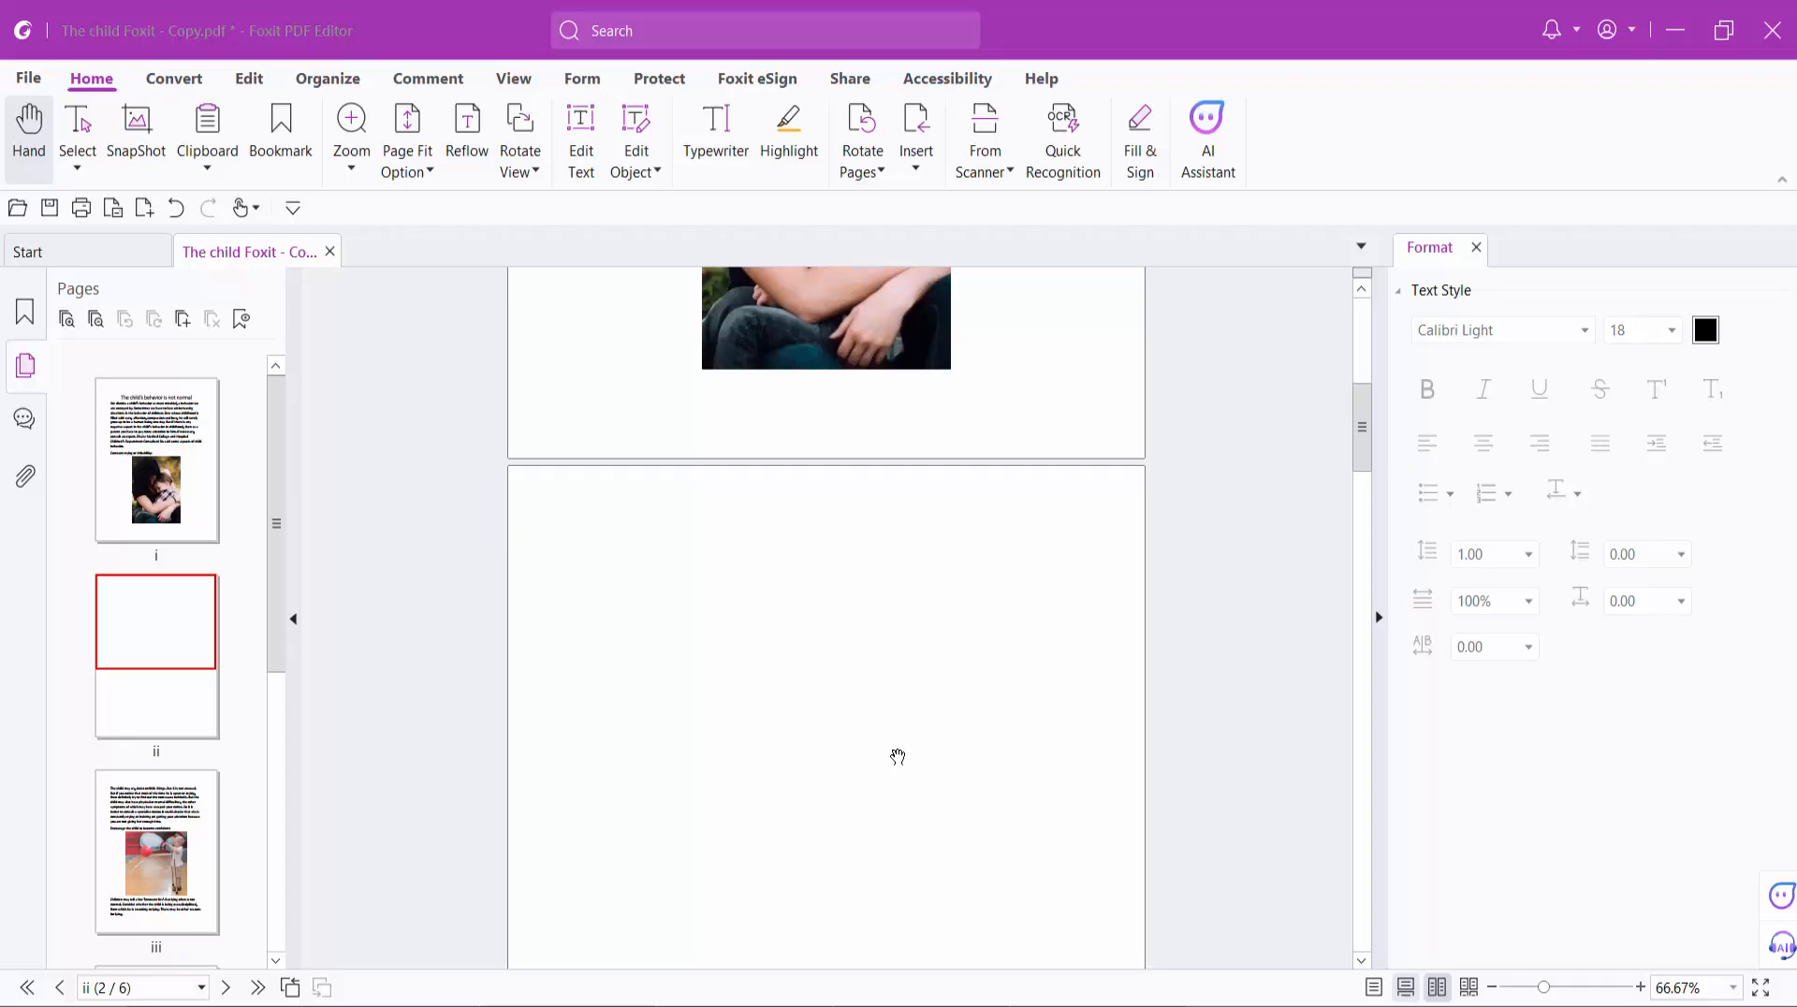
mouse_move(920, 690)
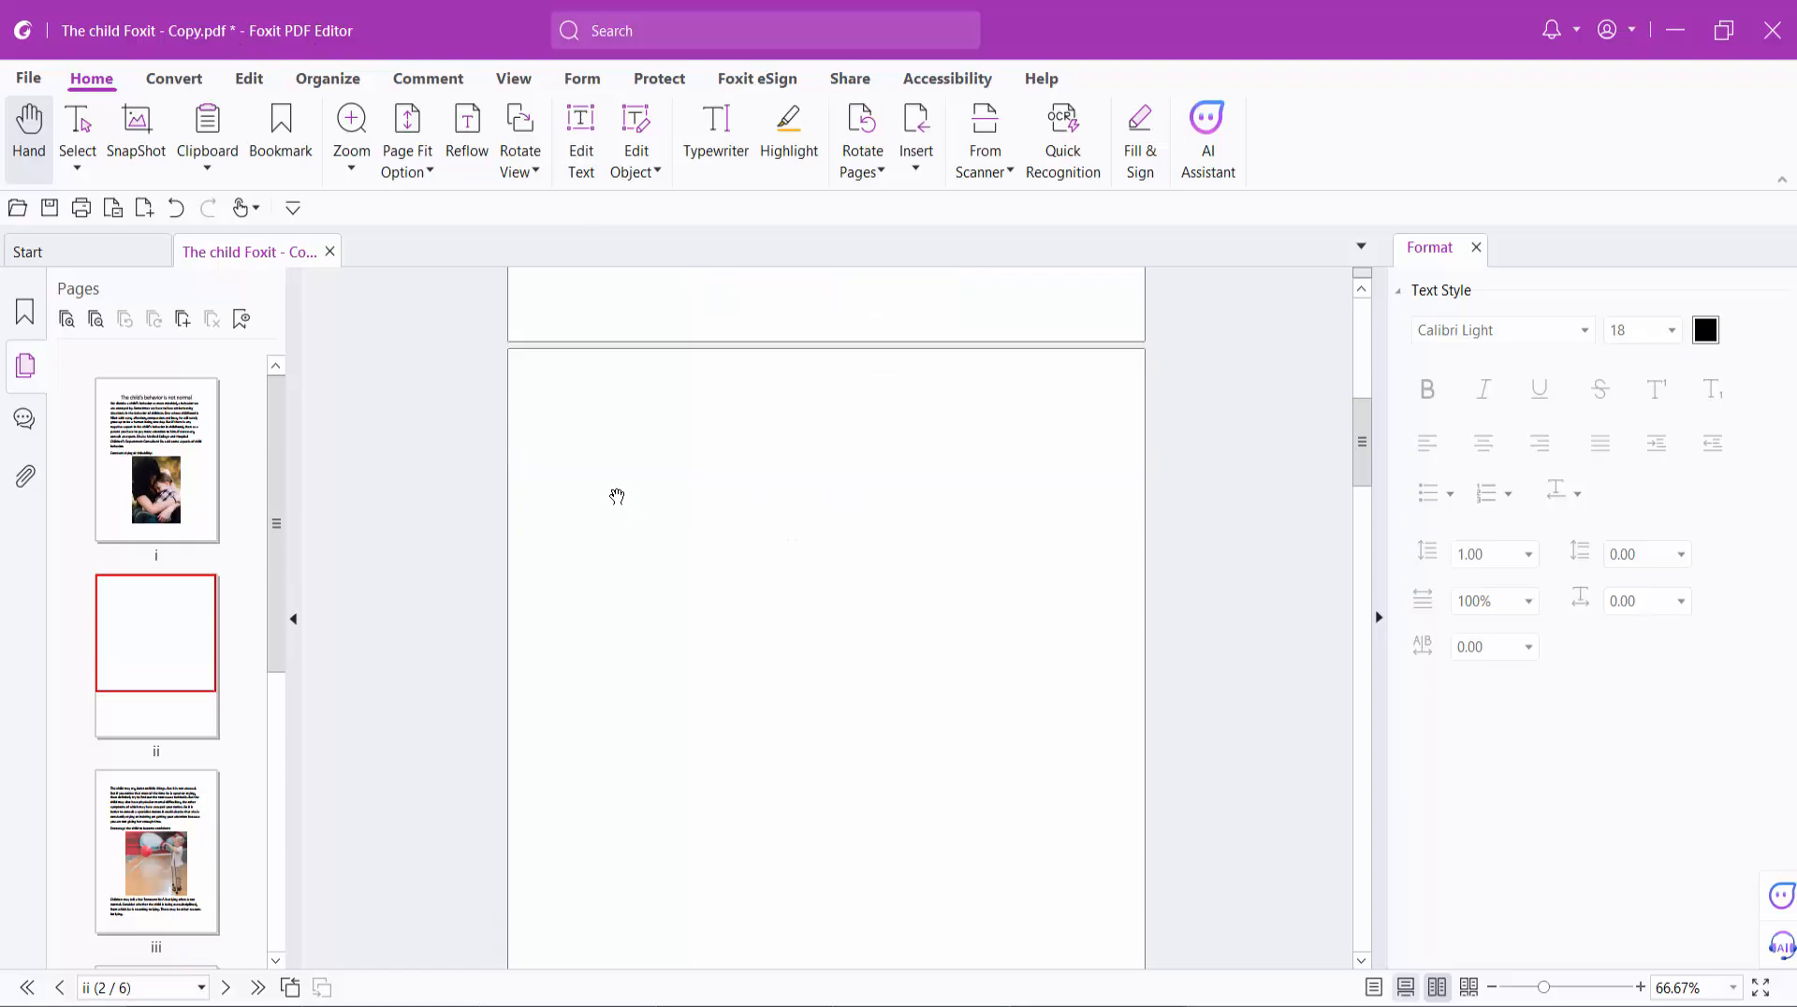
mouse_move(752, 490)
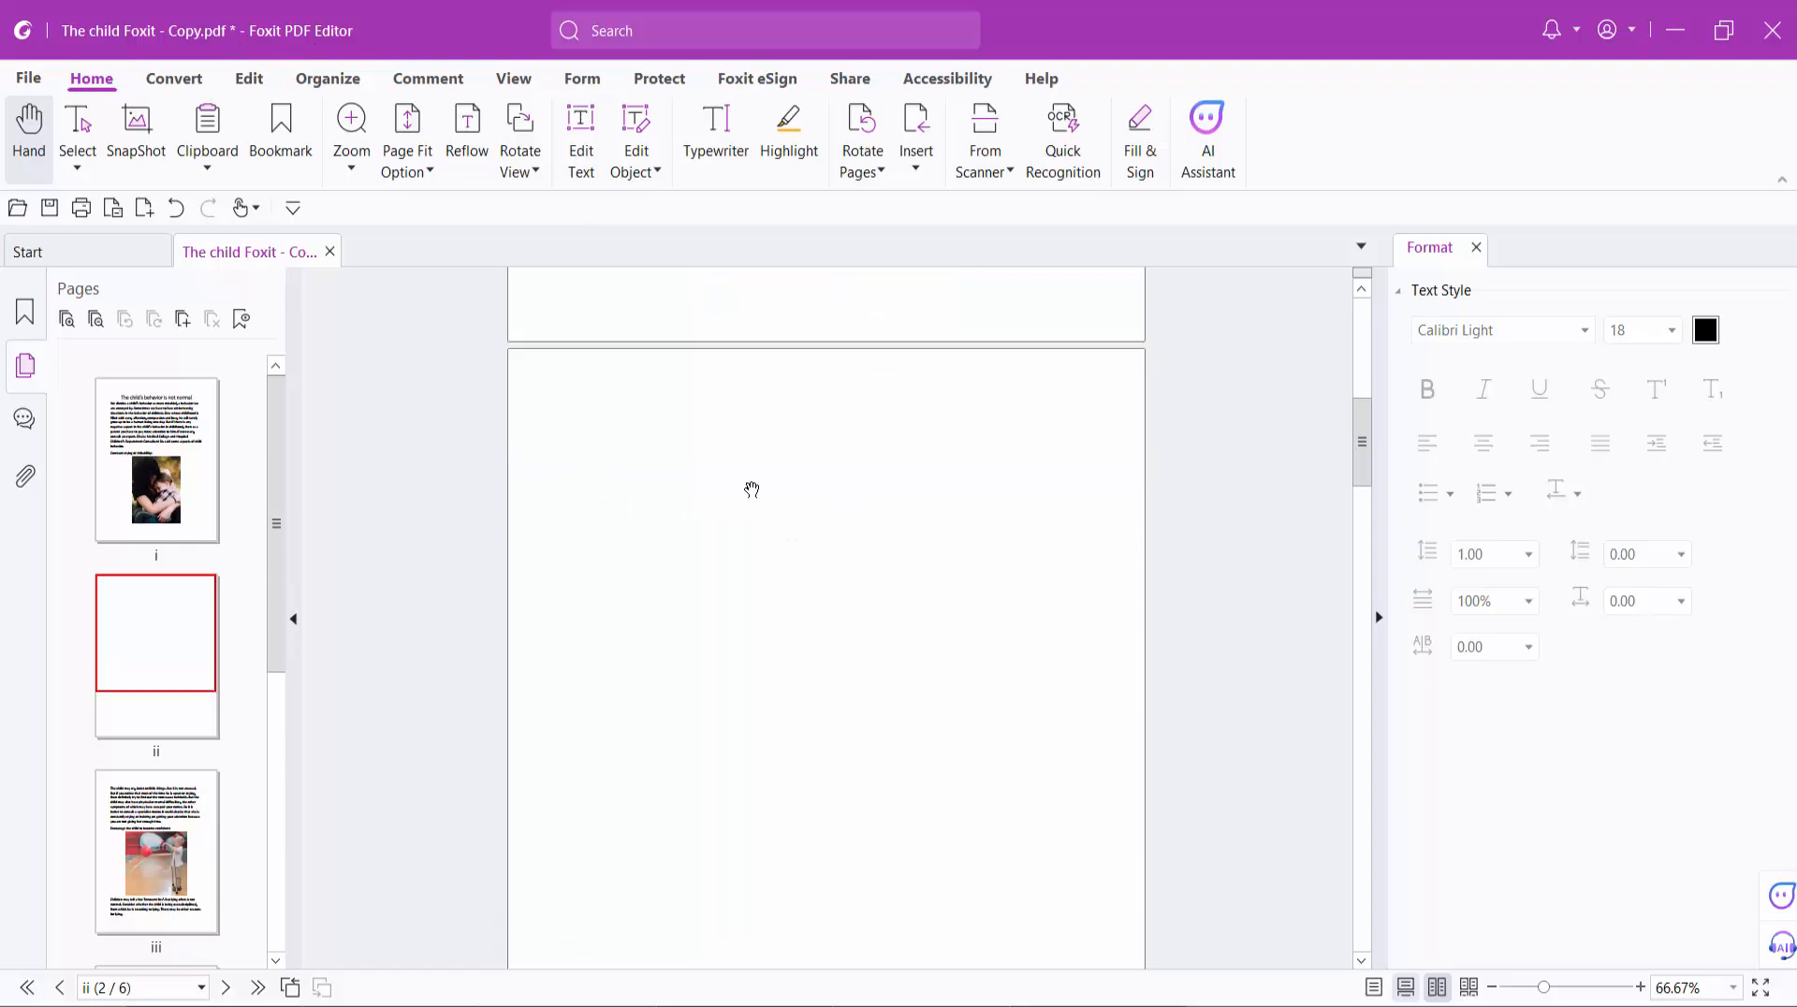
mouse_move(764, 504)
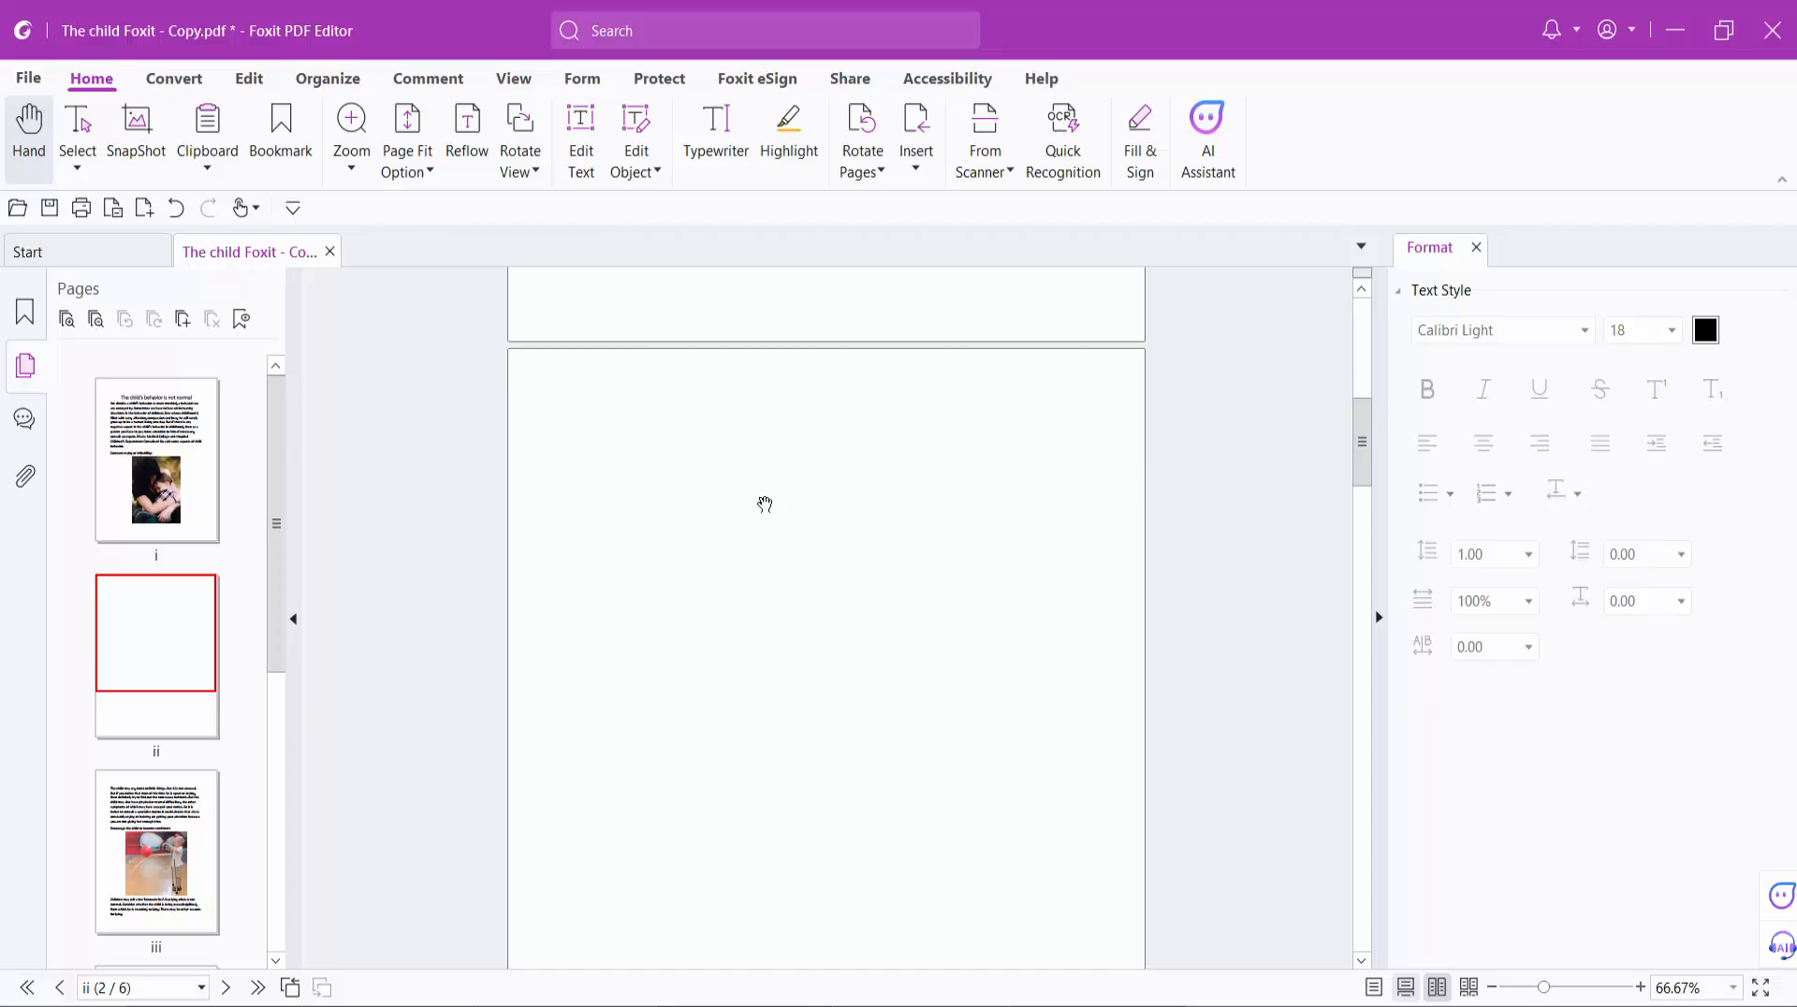
mouse_move(770, 492)
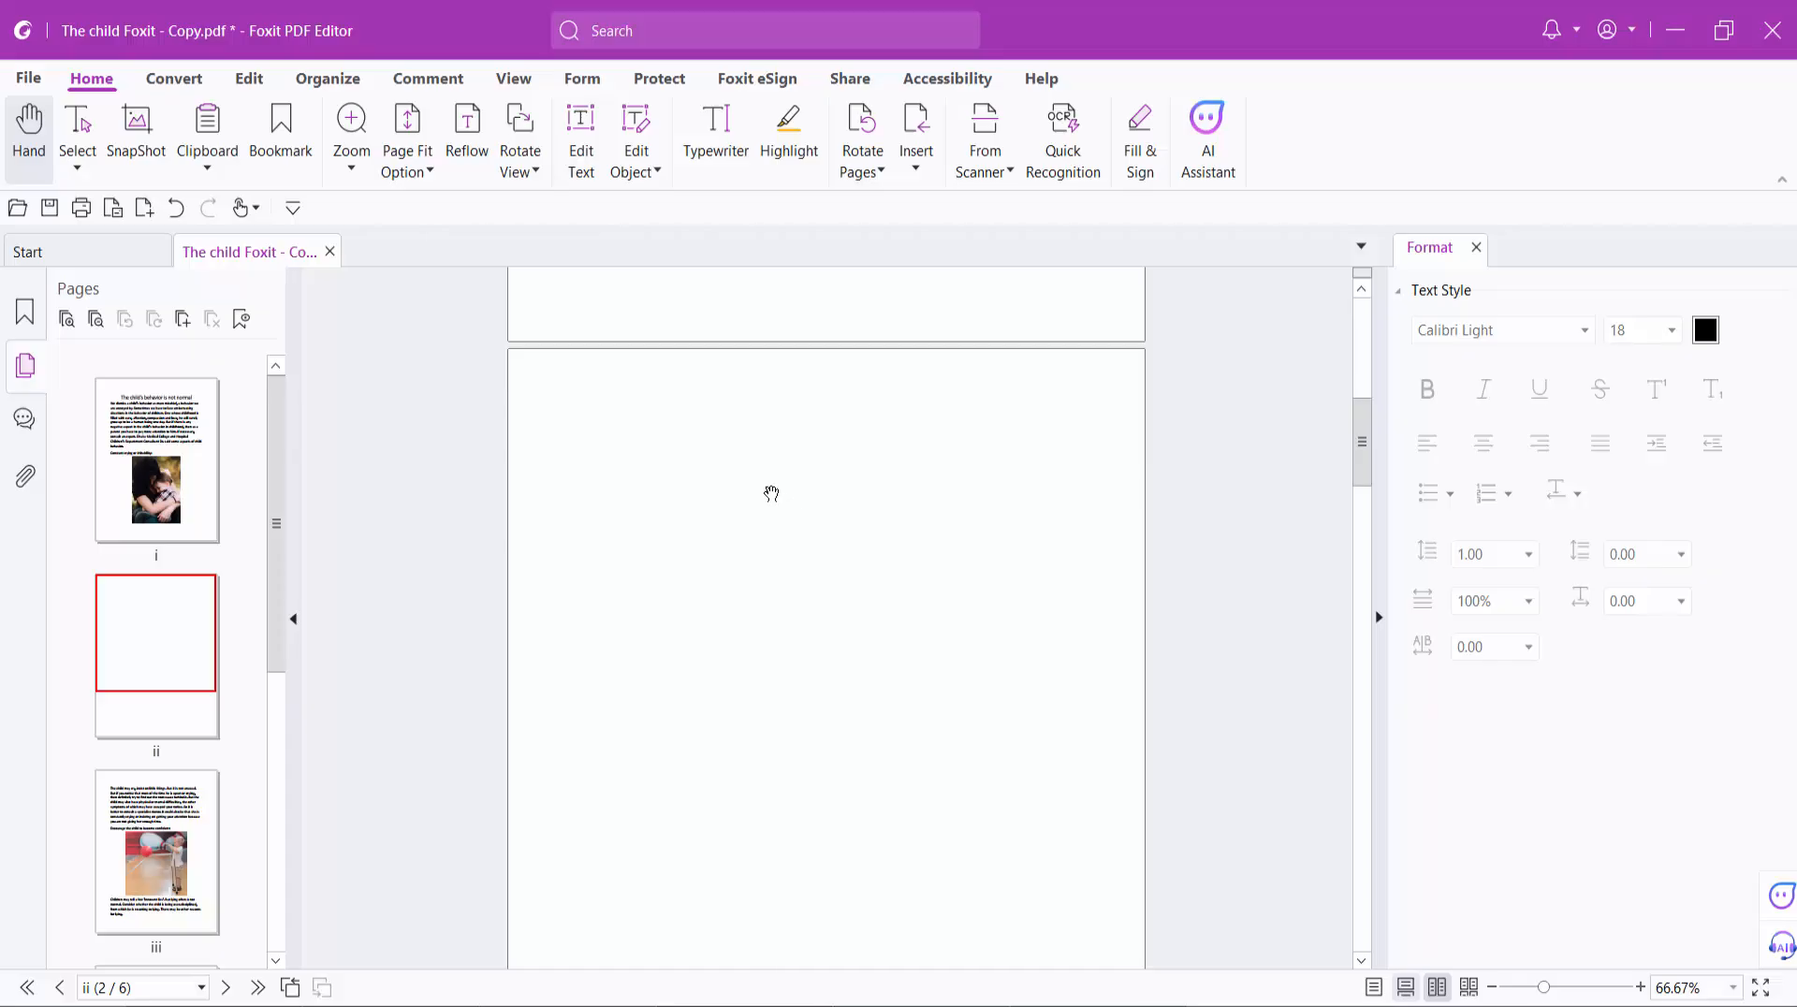
- Place a text box on the blank page and type 'now type text'
click(247, 78)
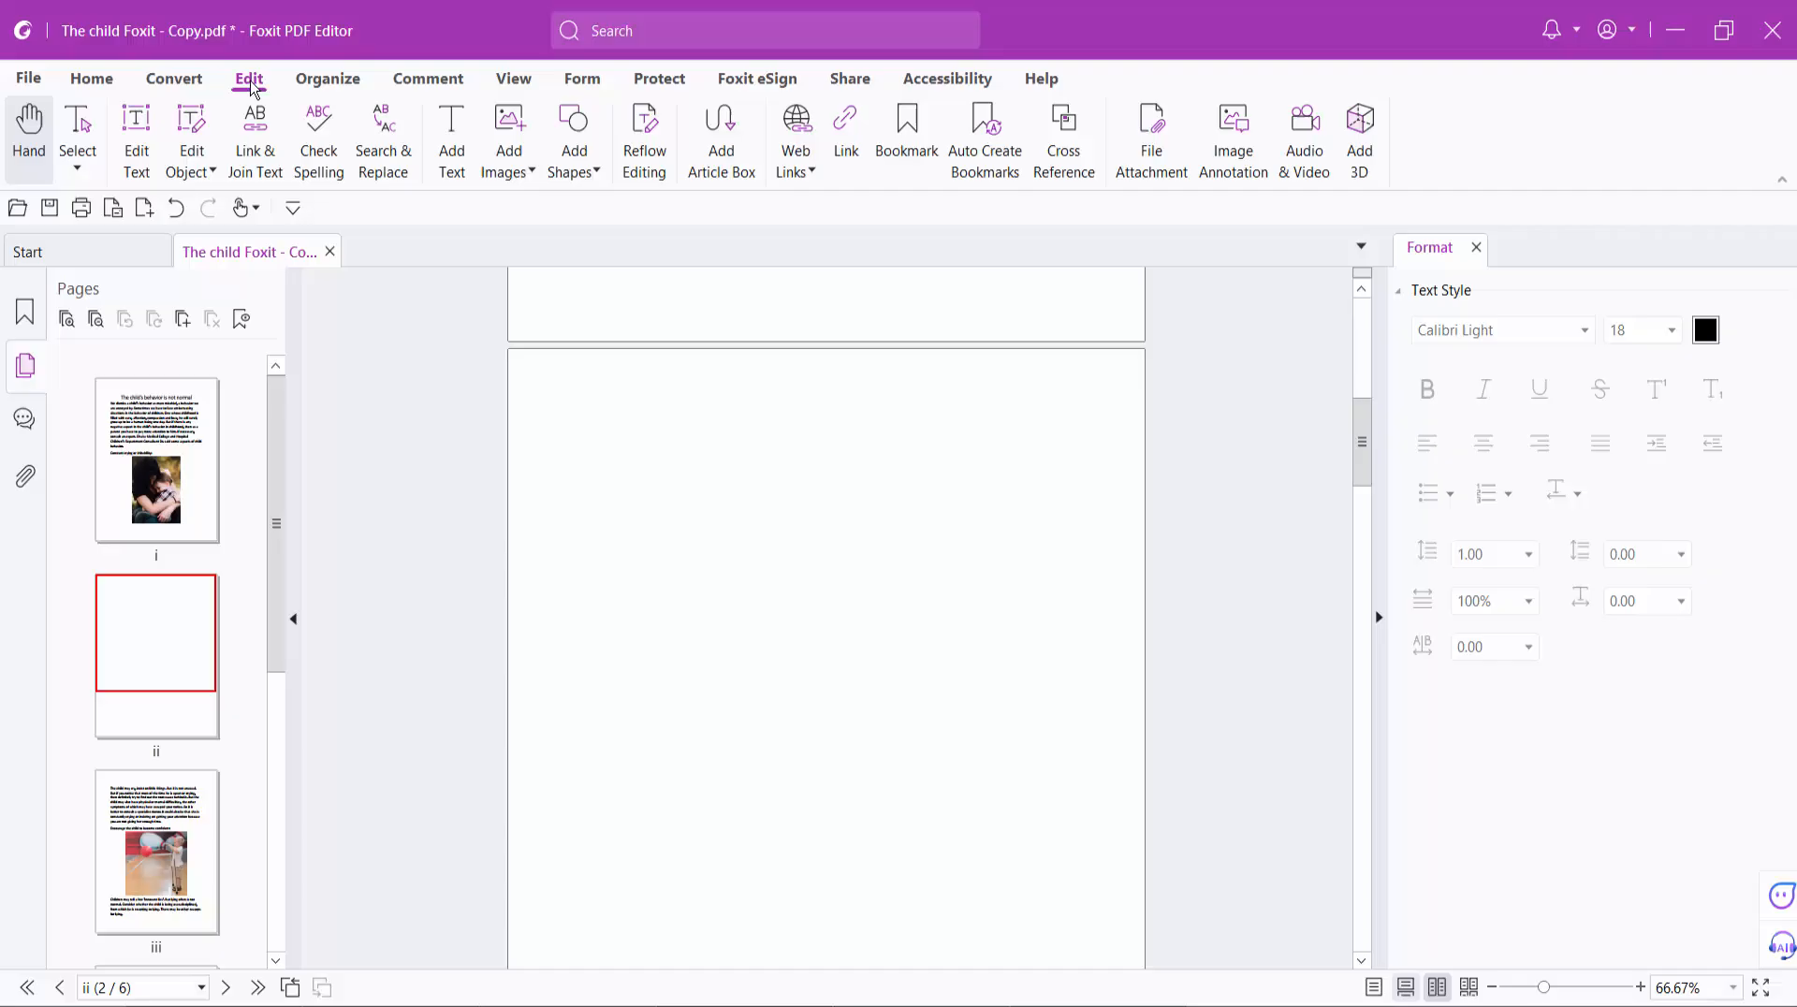
mouse_move(451, 138)
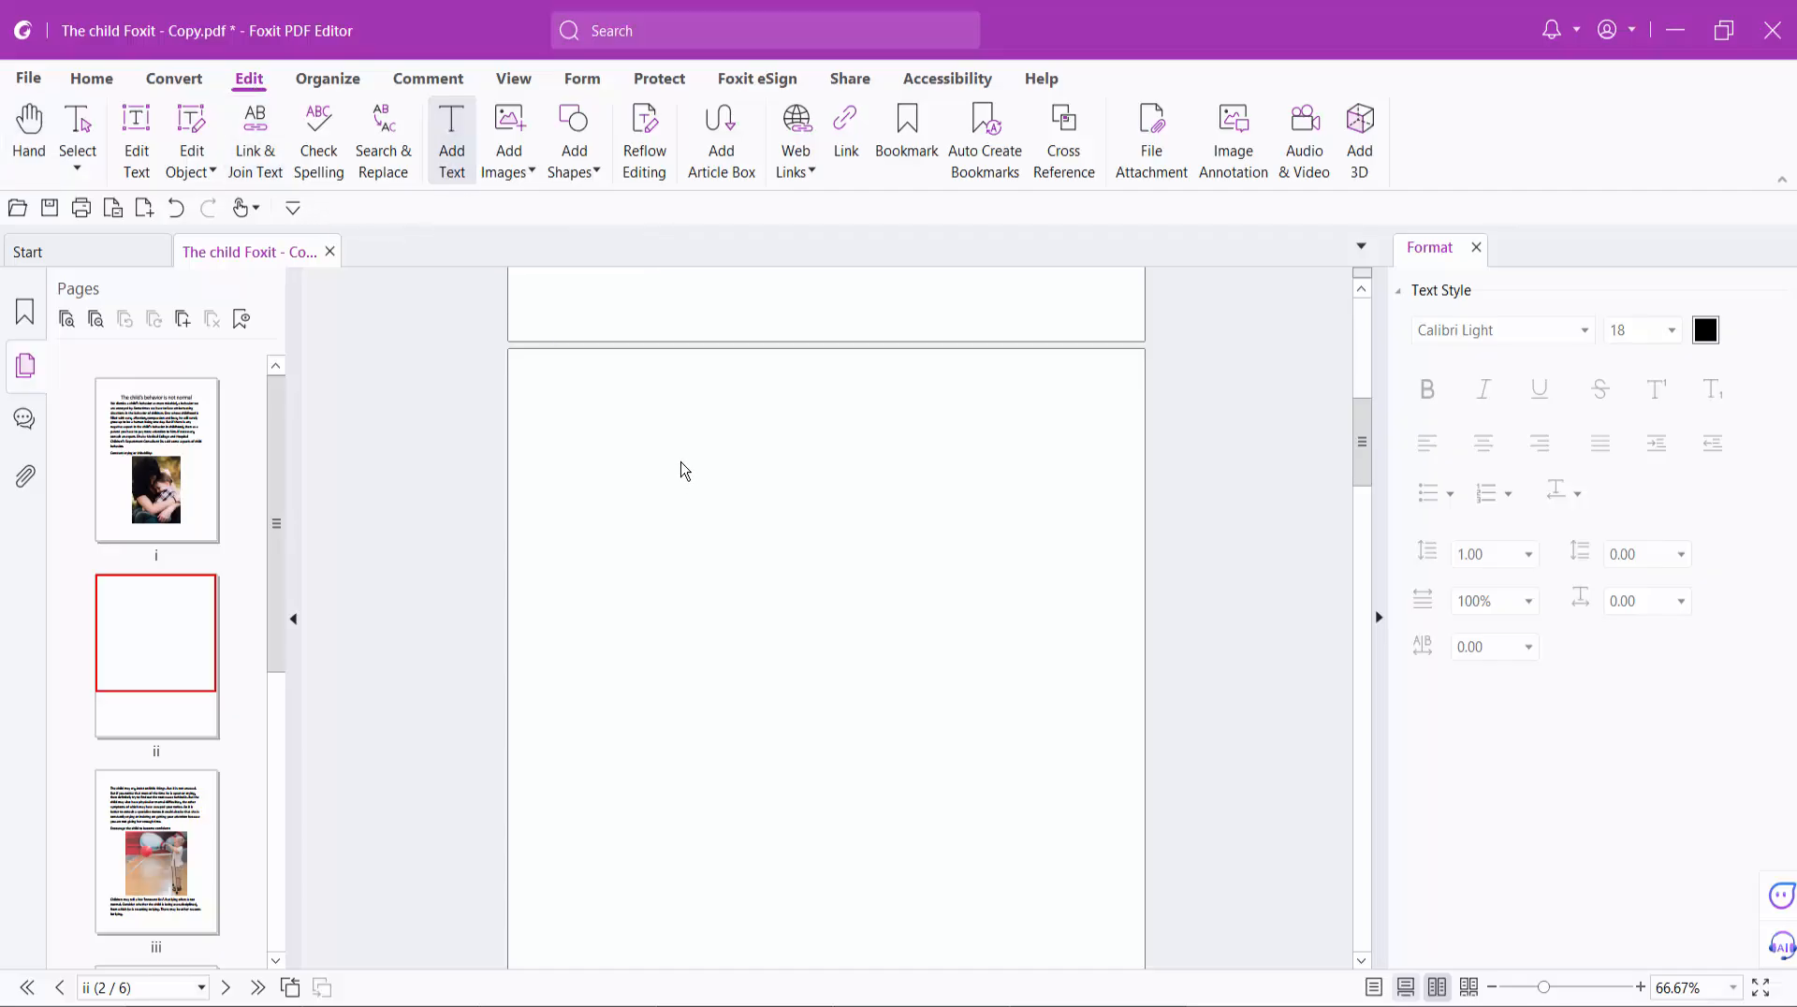
click(681, 441)
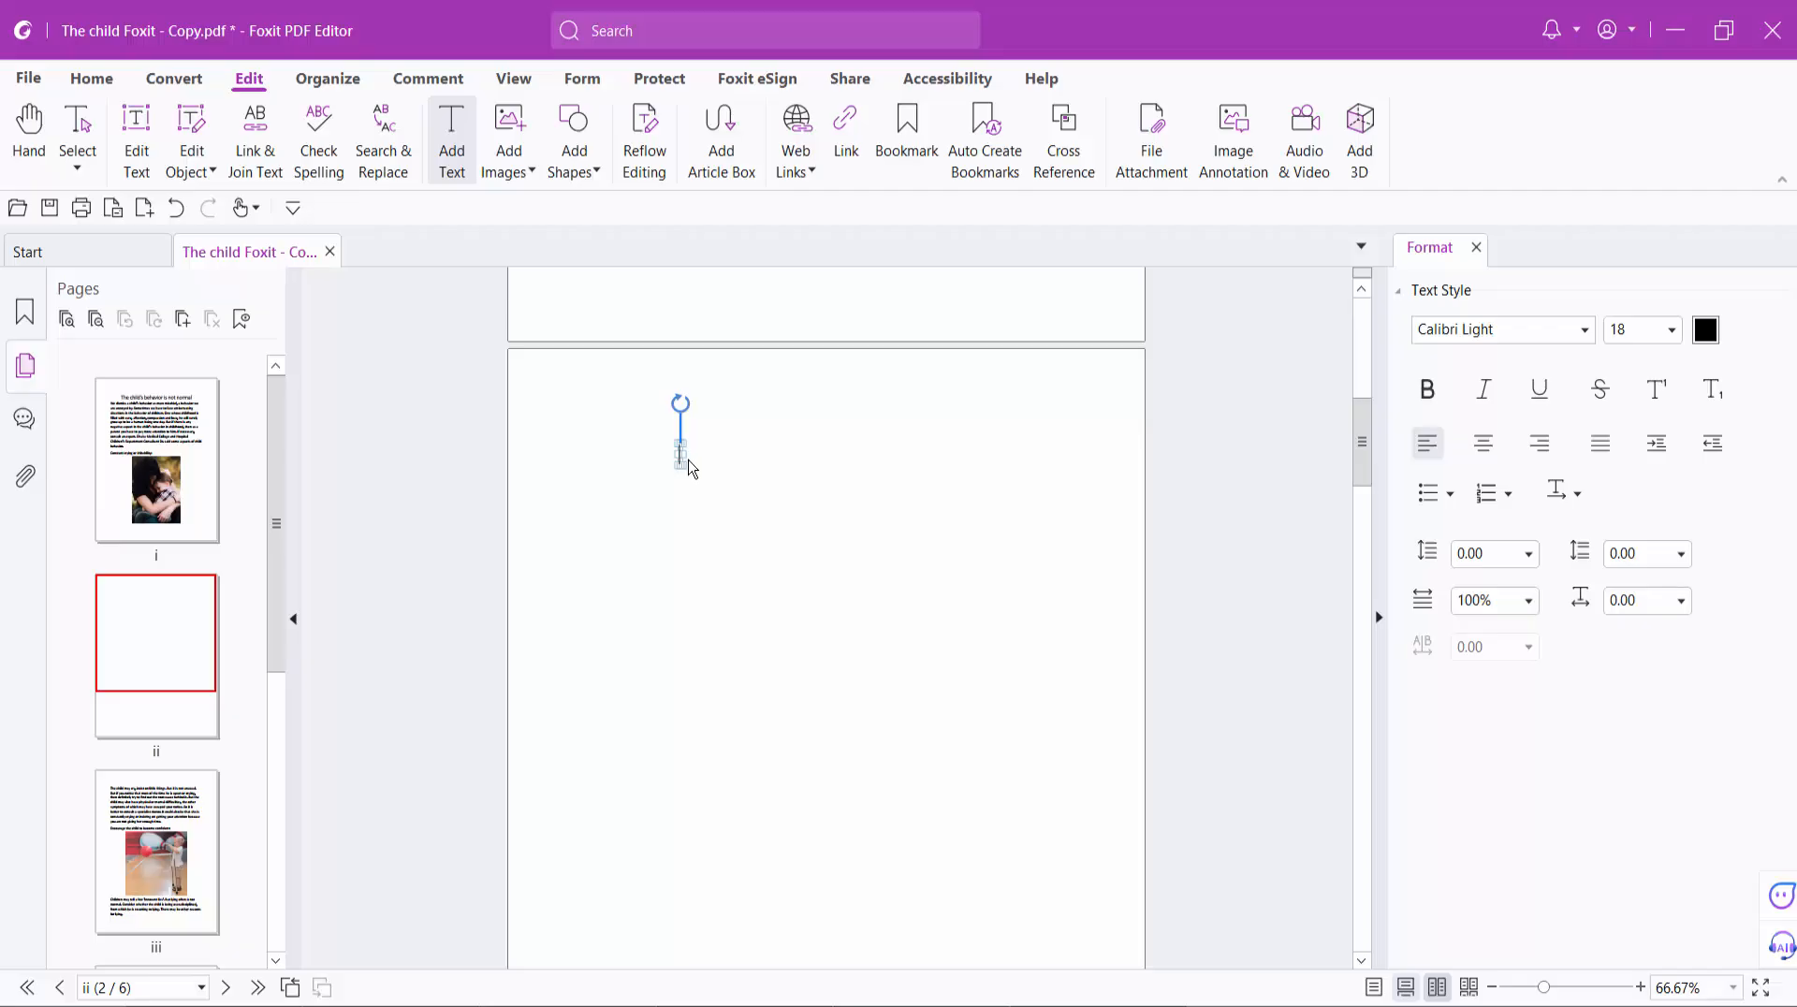
text(now)
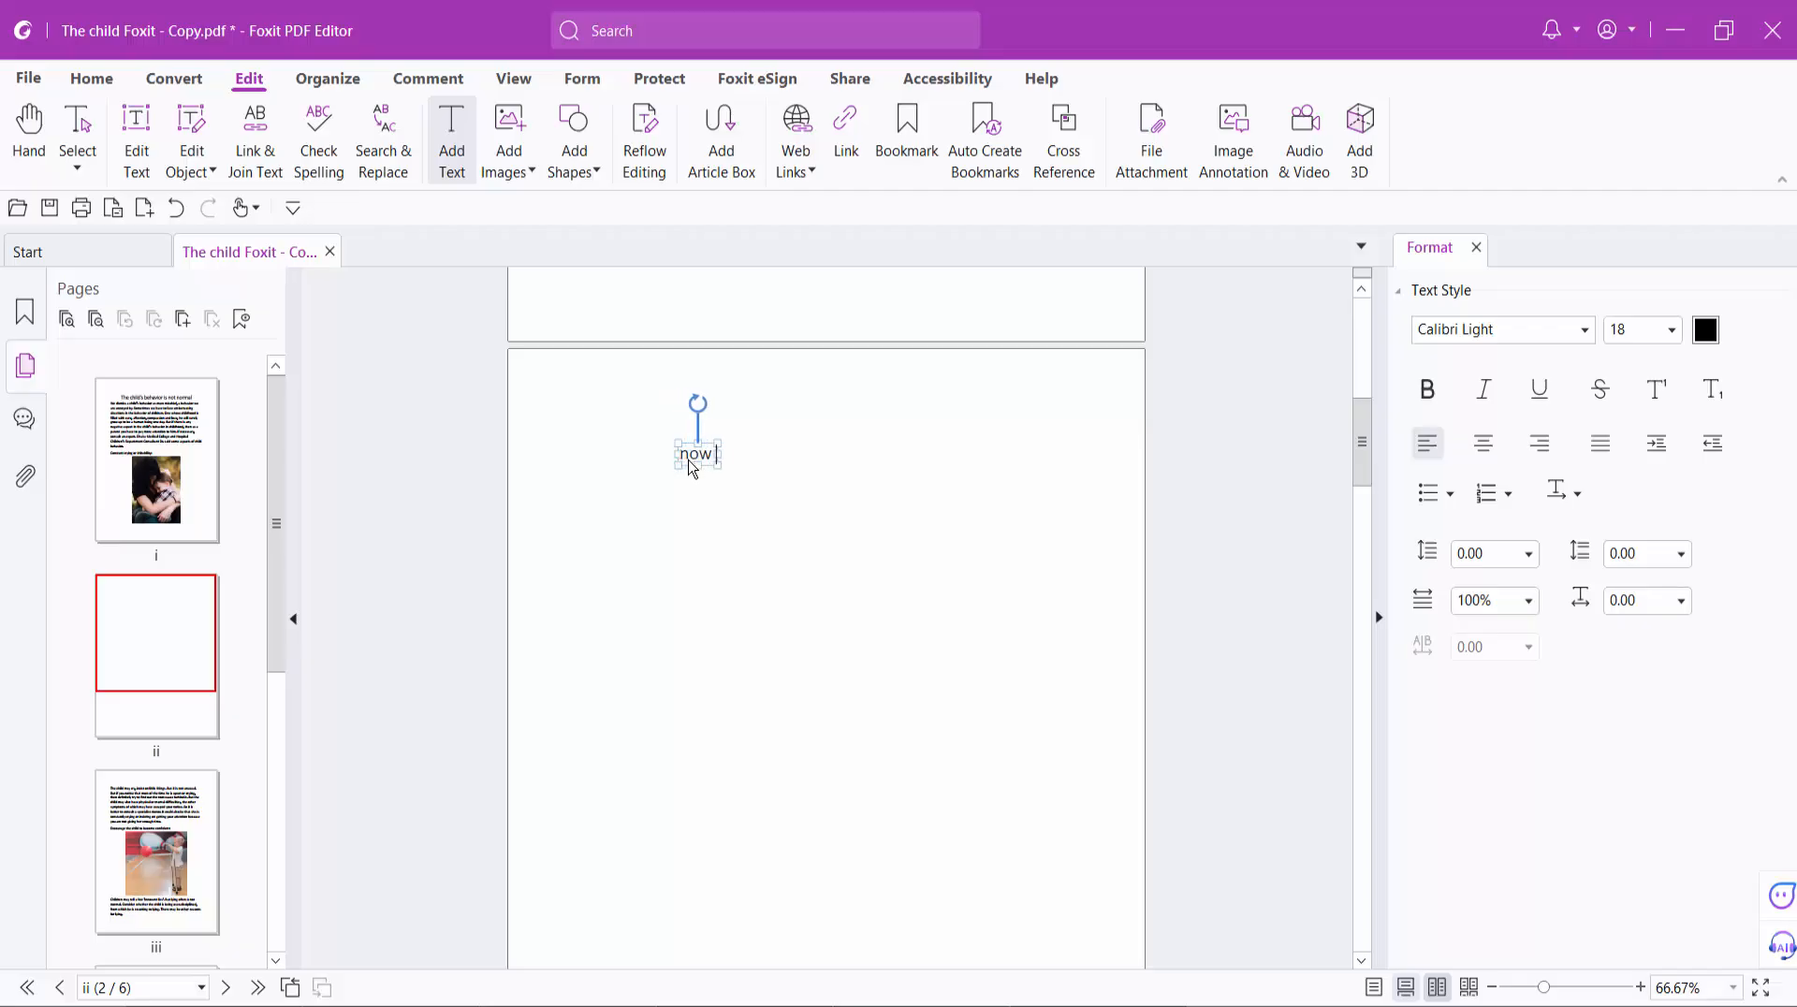
text(type text)
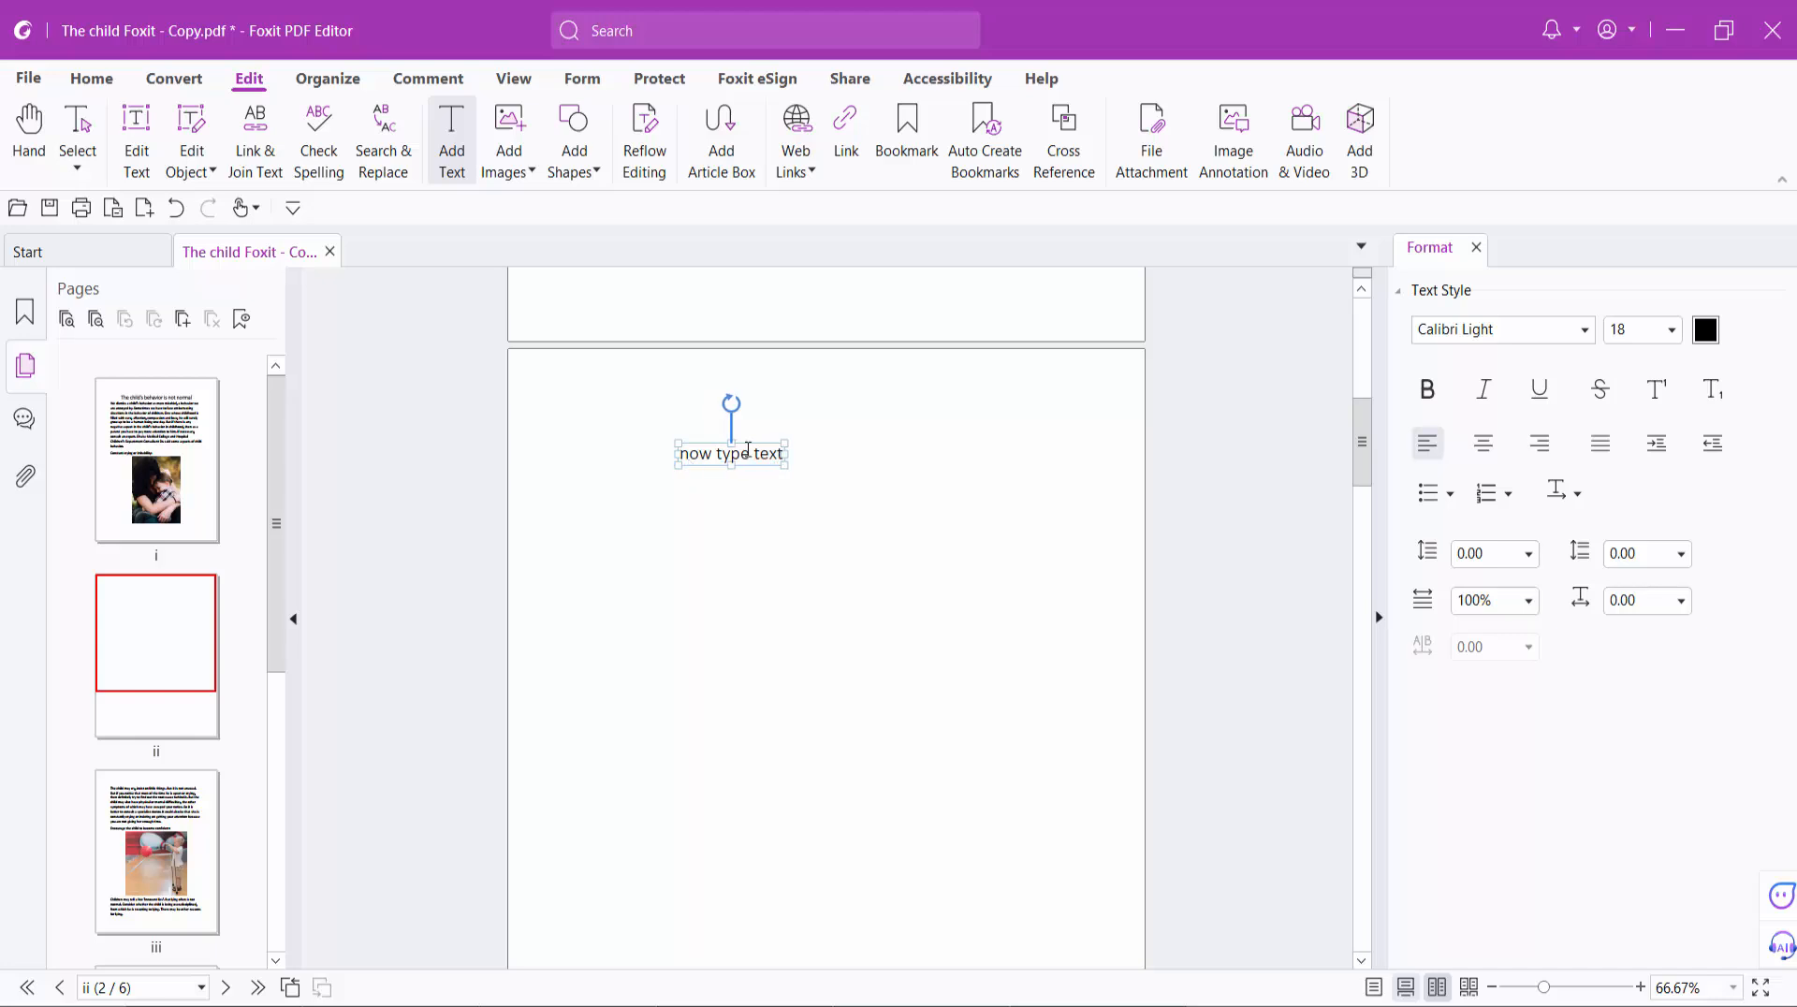
- Make the text box direction vertical and append text ending 'new text see it'
right_click(750, 453)
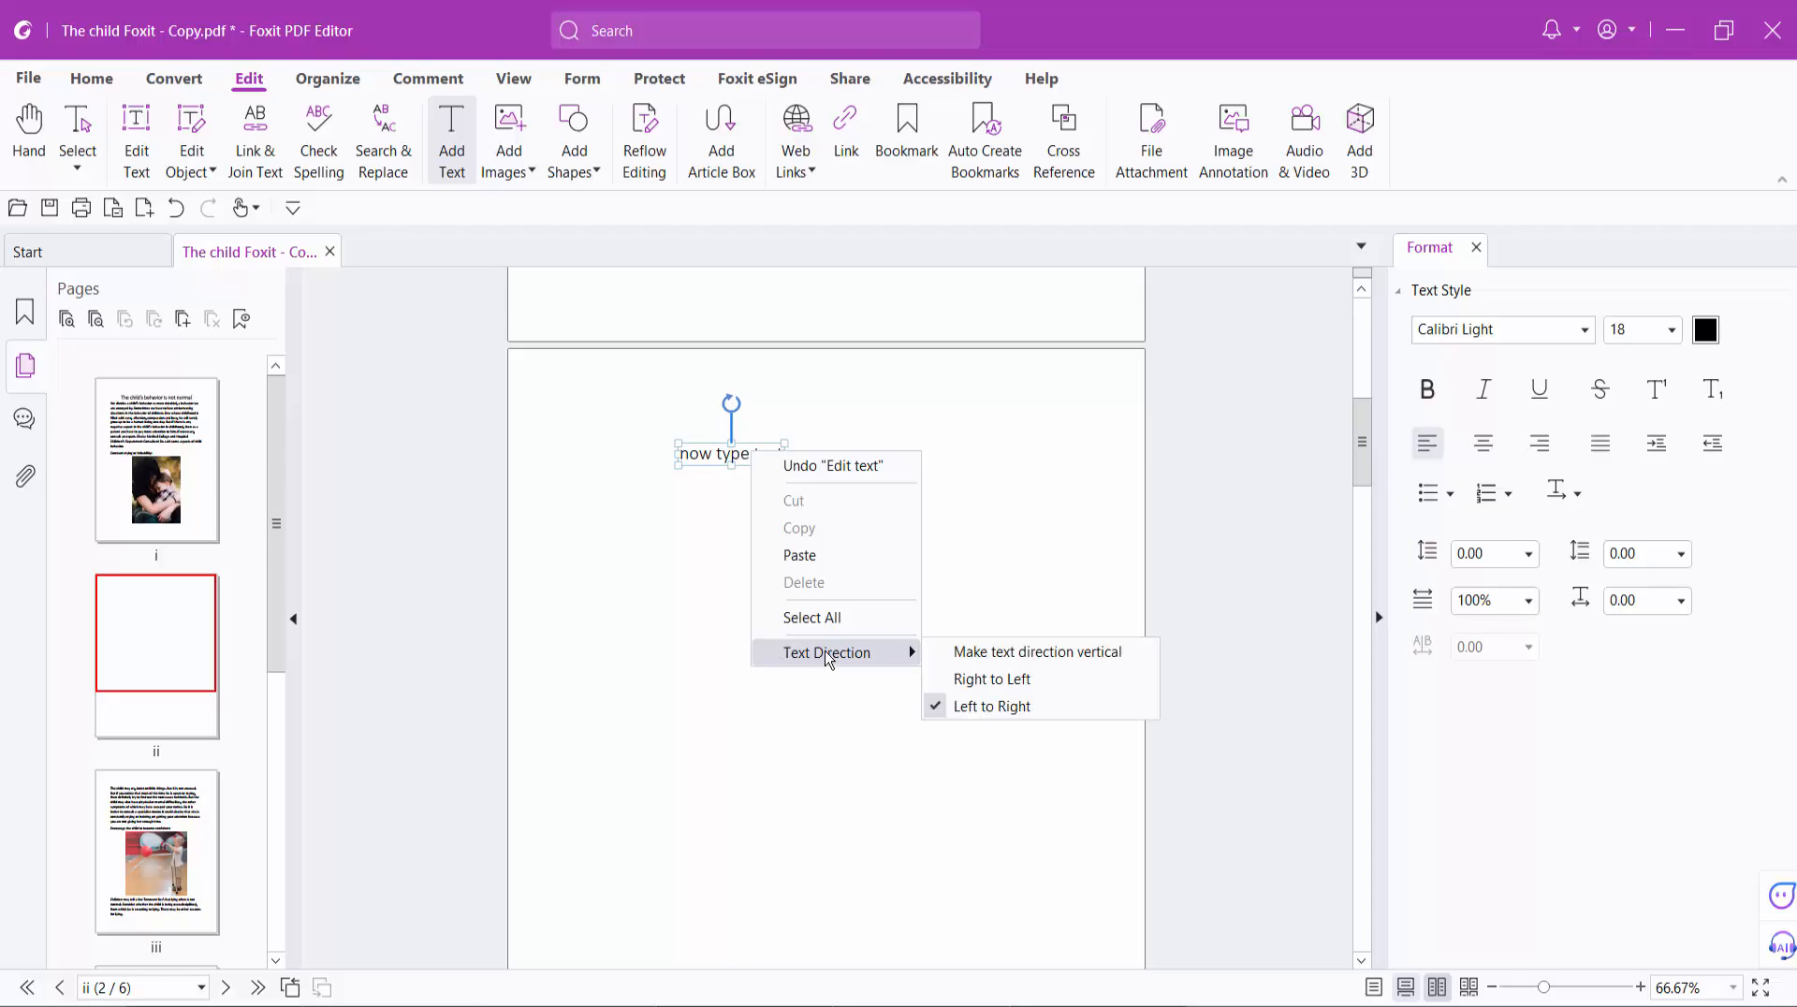
mouse_move(991, 679)
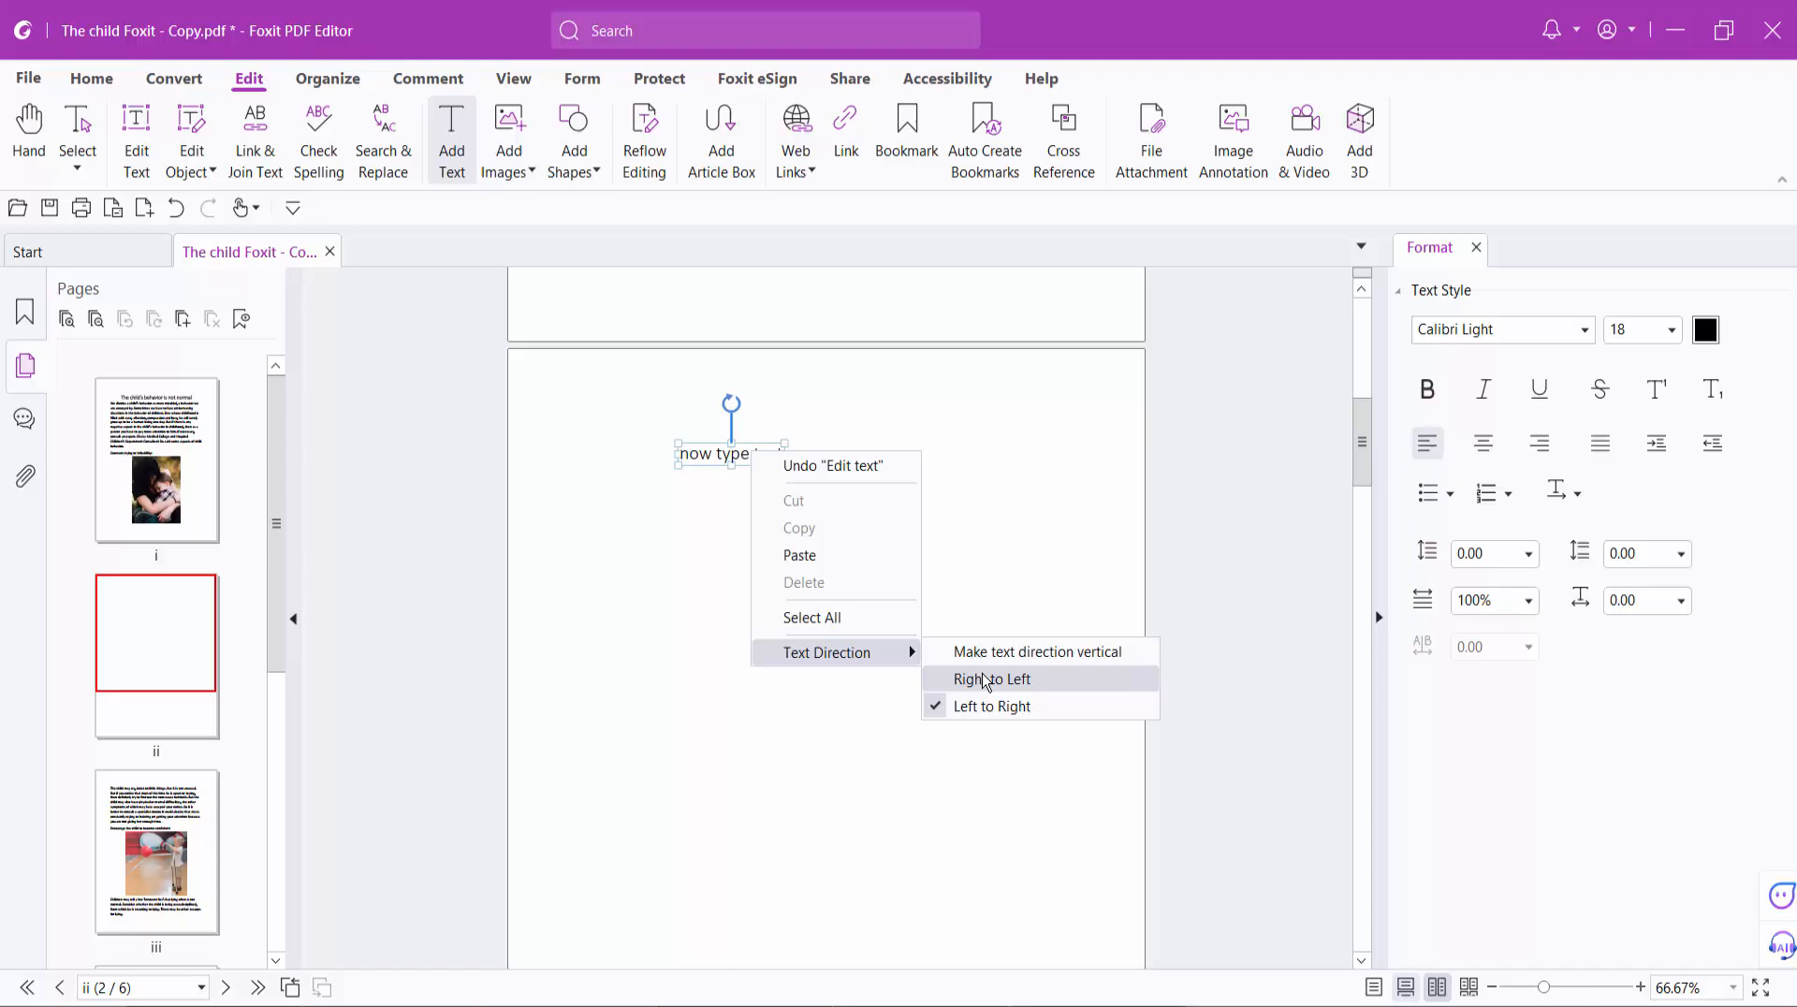
mouse_move(1037, 653)
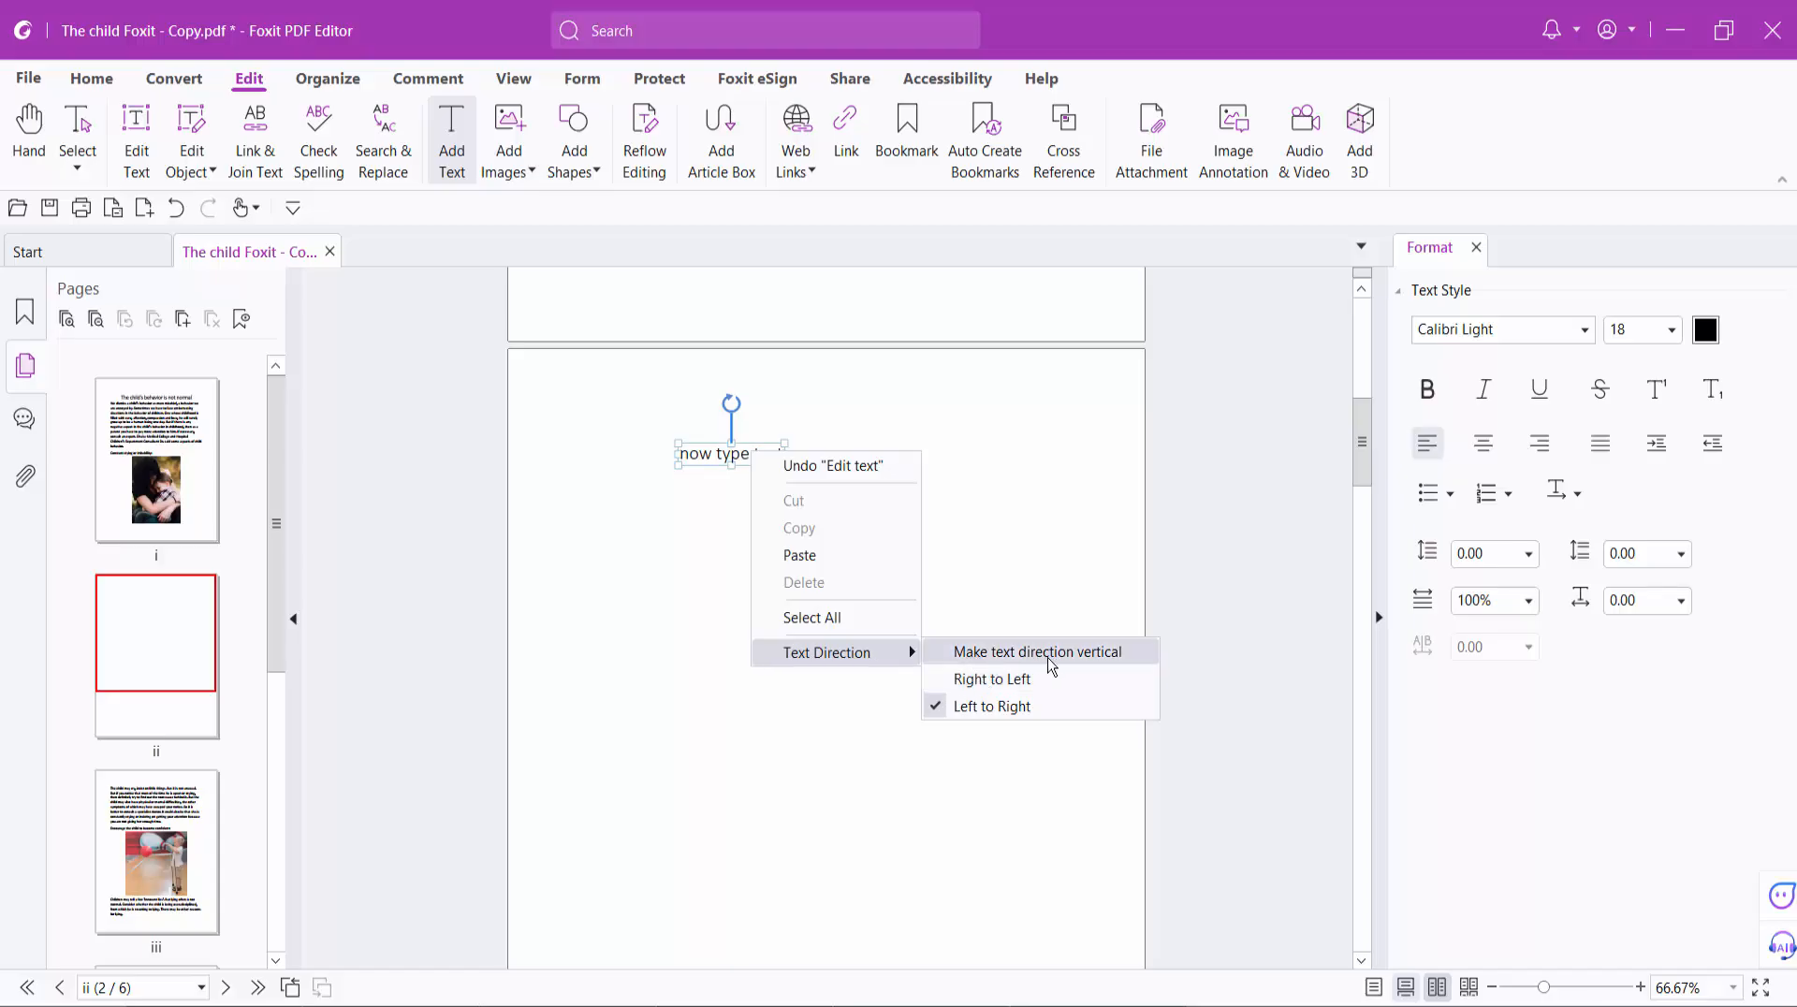
click(1035, 651)
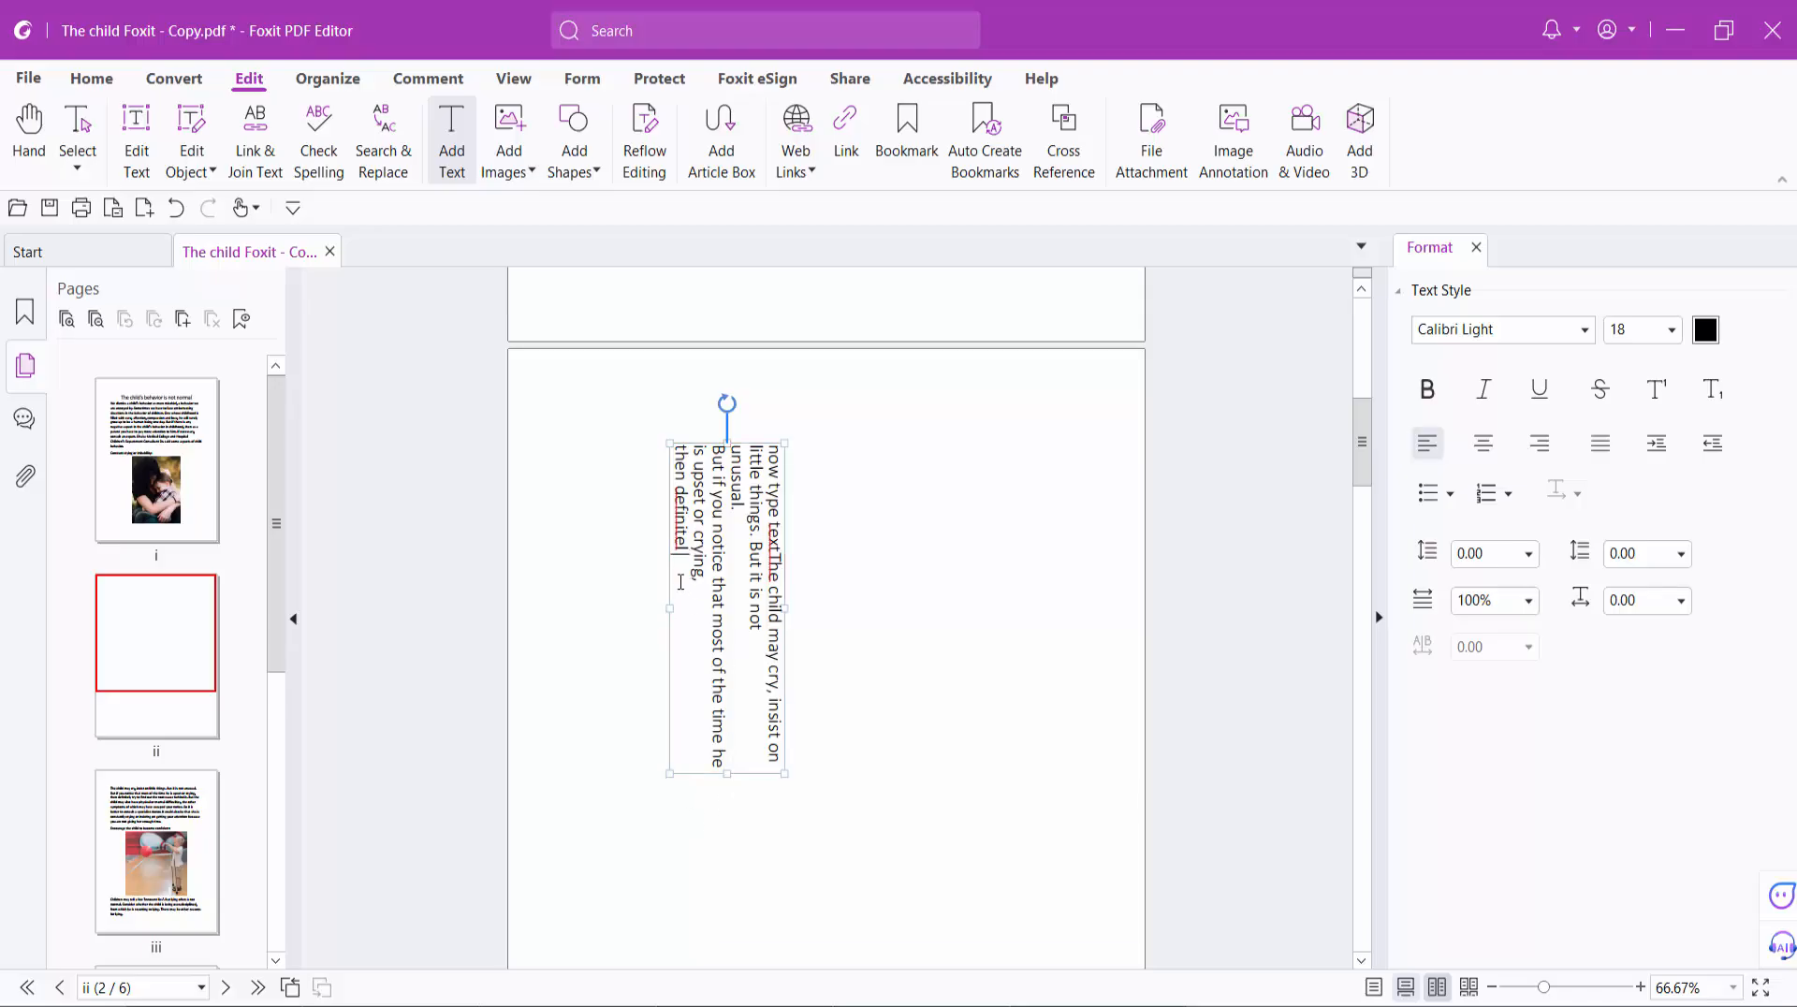
text(new text see it)
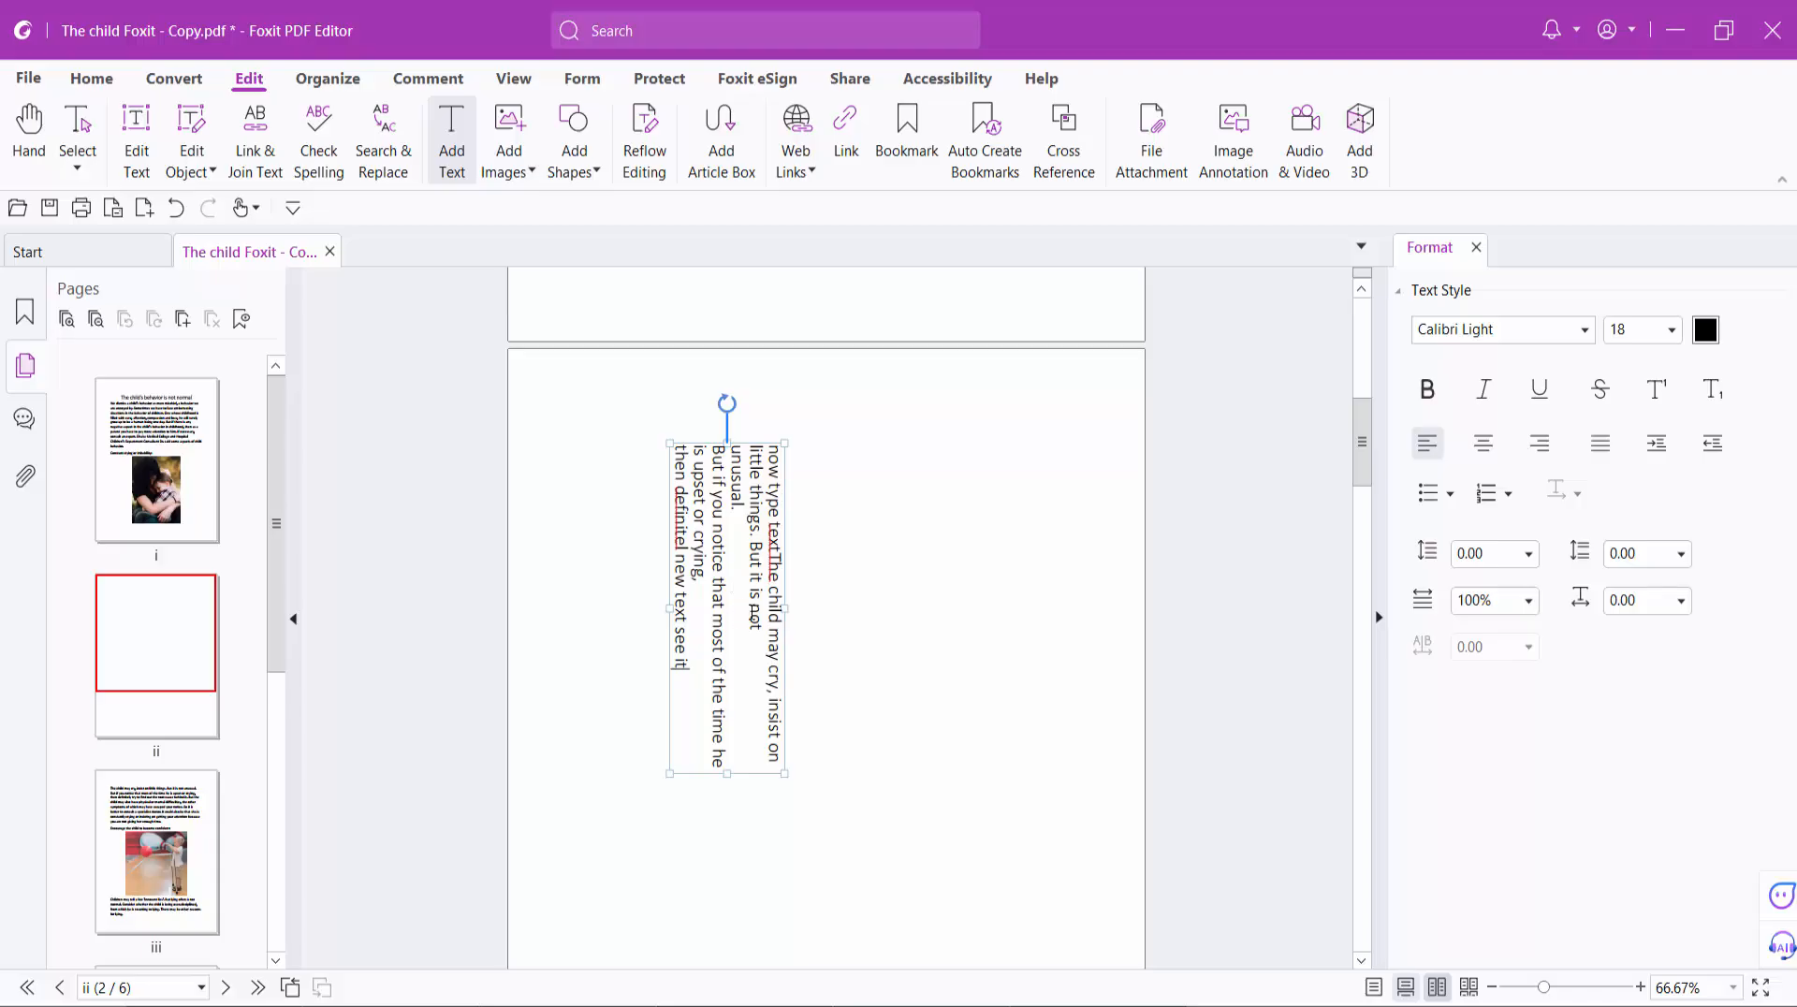
- Set the text direction back to horizontal and center-align the paragraph lines
right_click(751, 613)
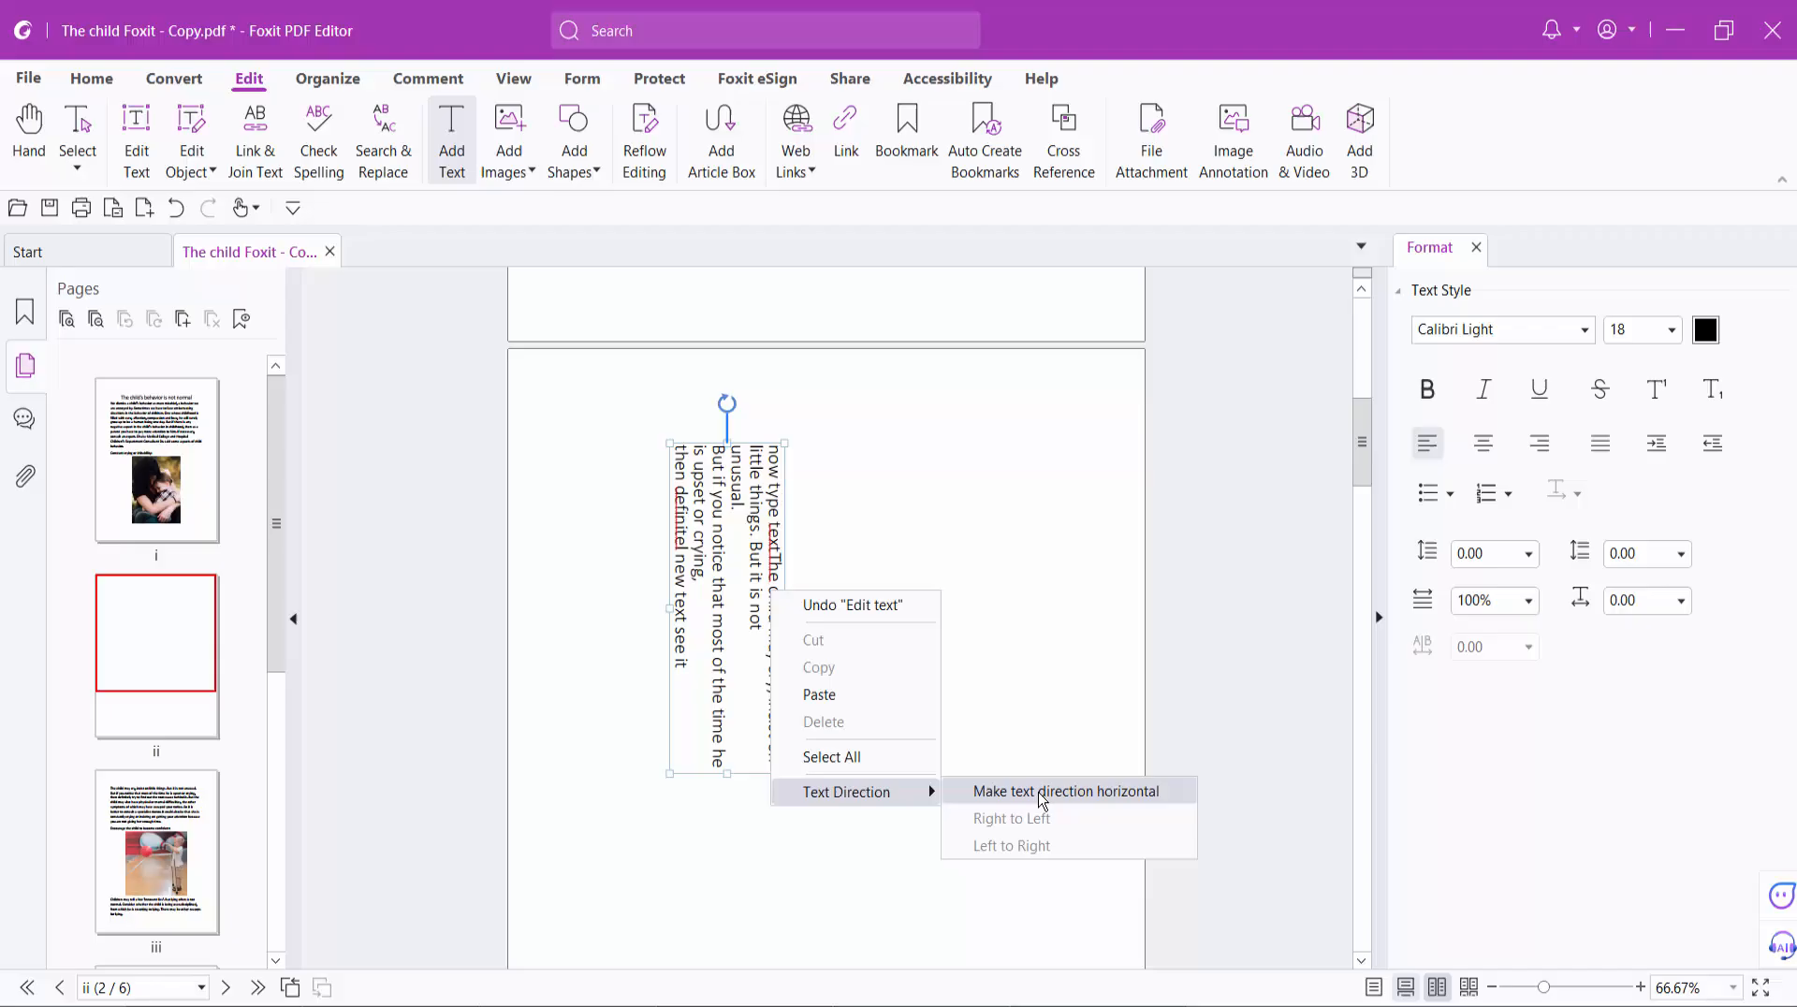
click(1063, 792)
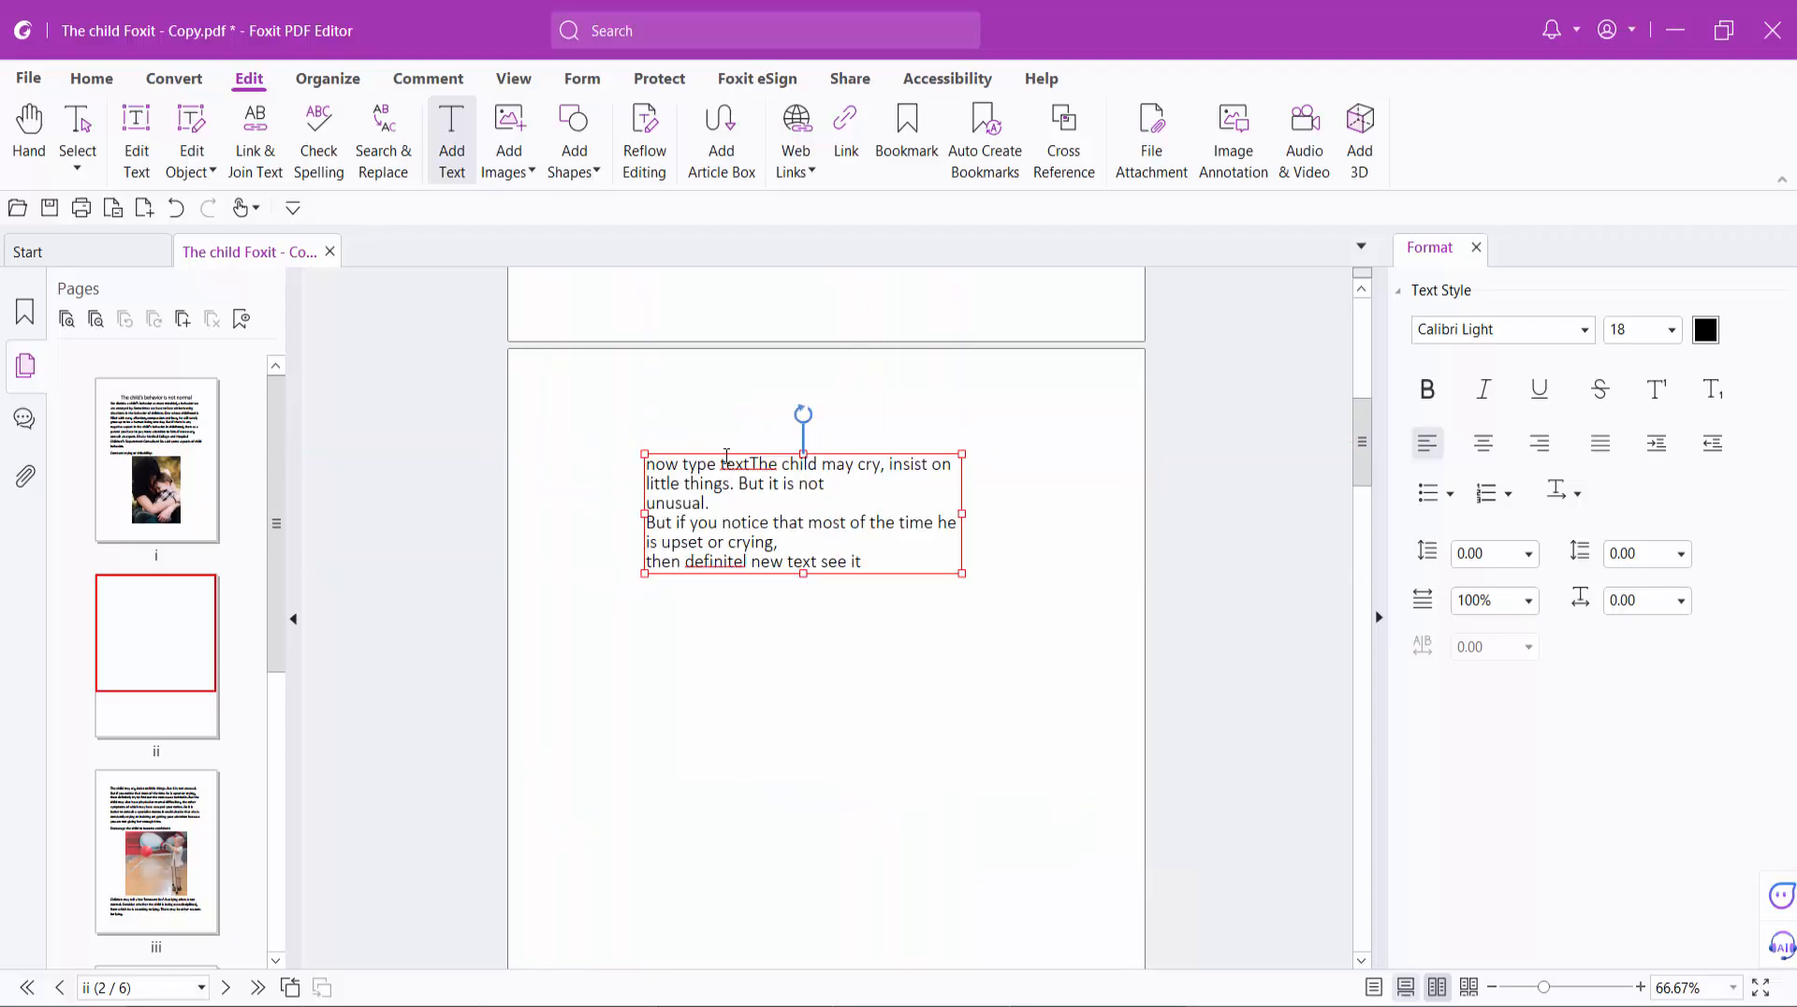
click(1482, 443)
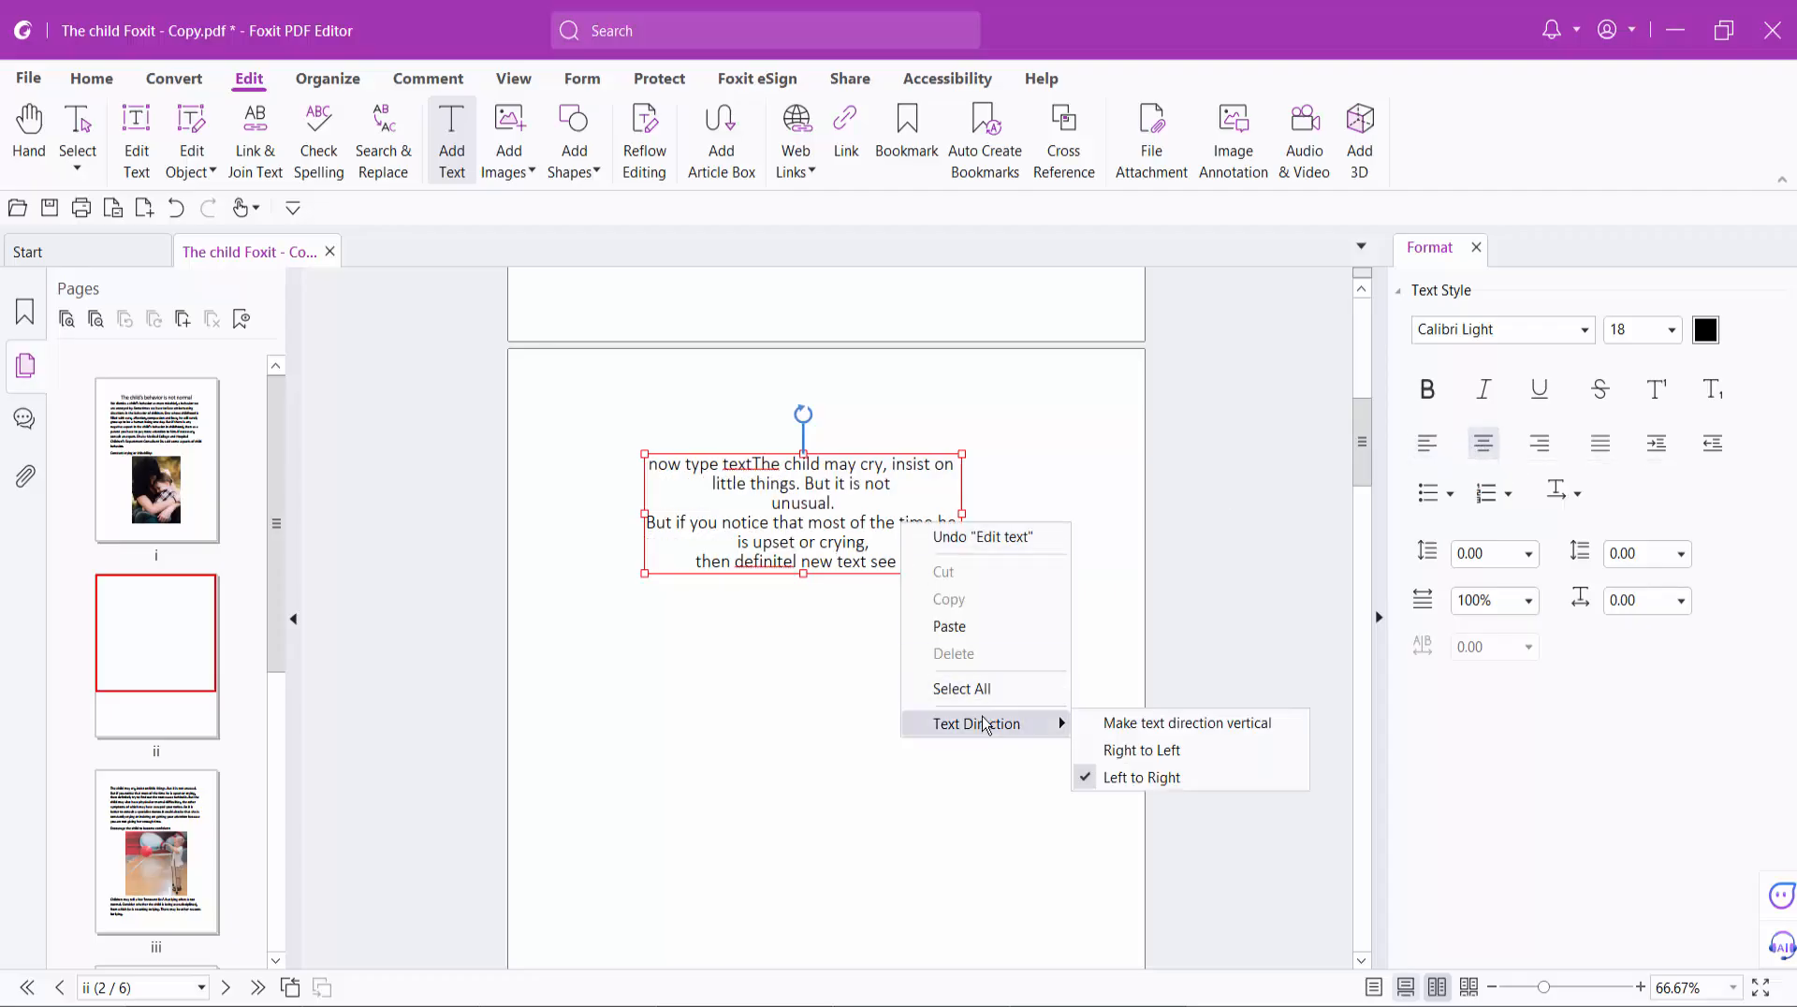
- Set right-to-left direction, add 'anyoone' to the last line, and show recent documents
click(1152, 758)
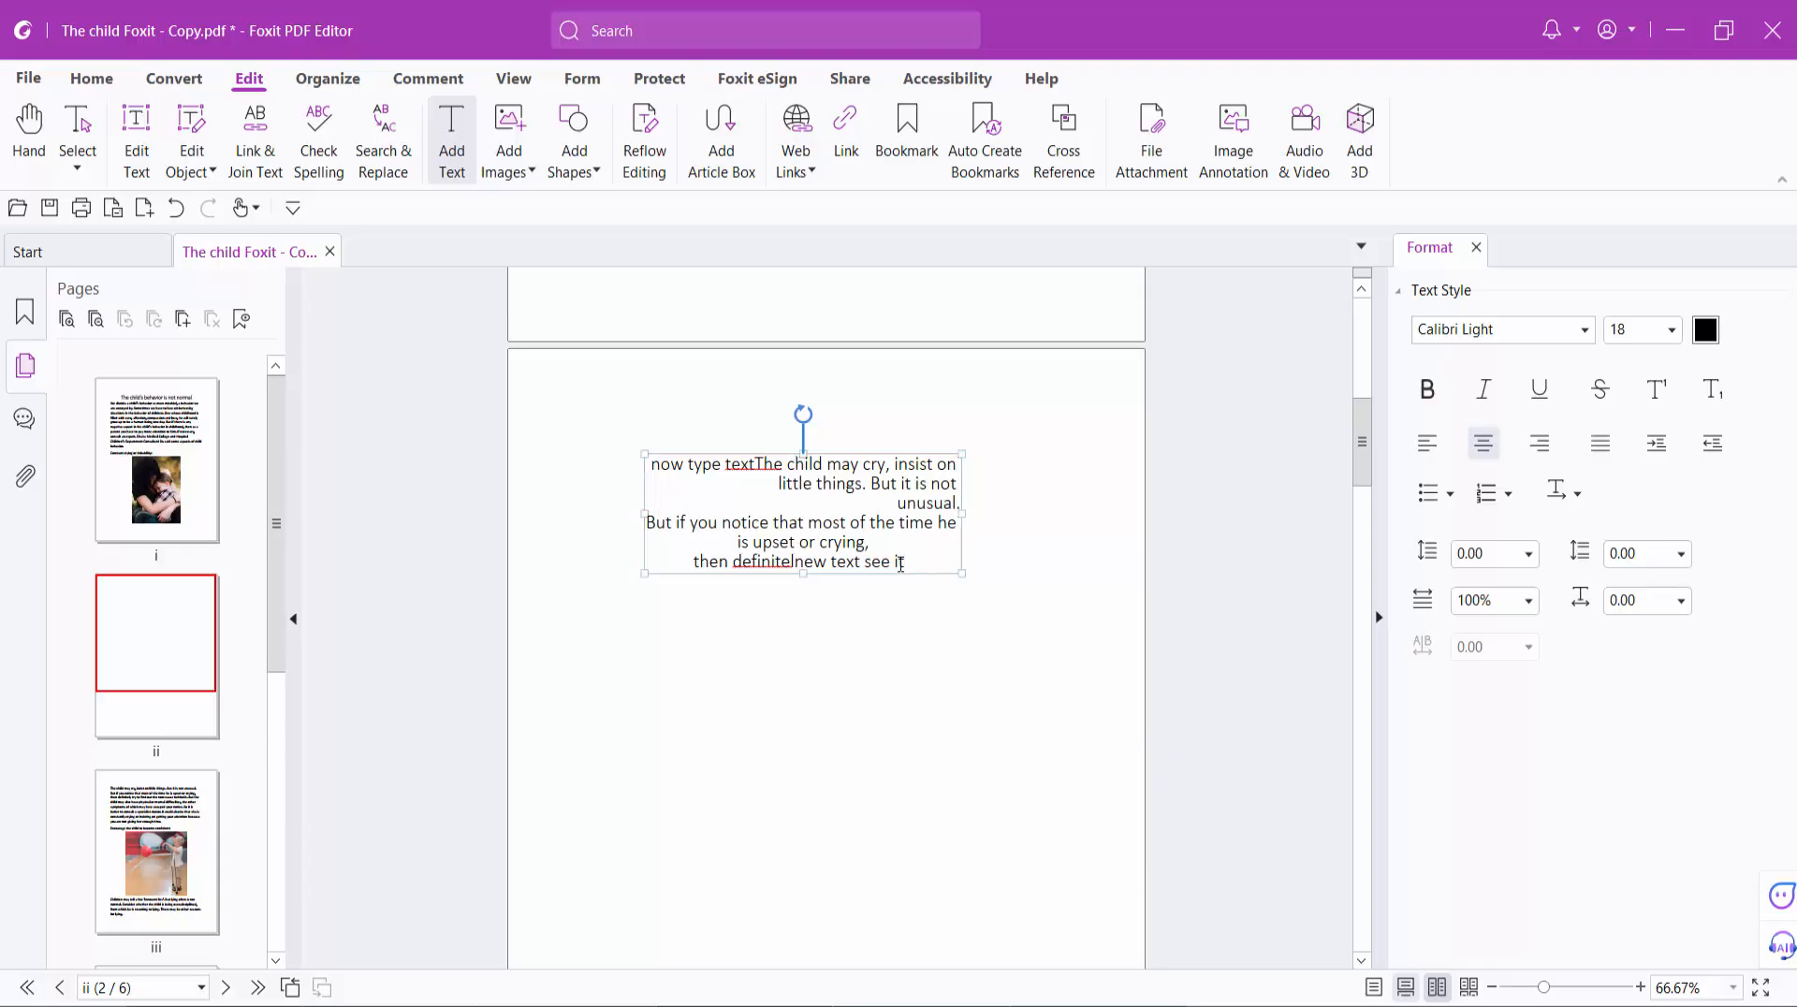
text(anyoone  see)
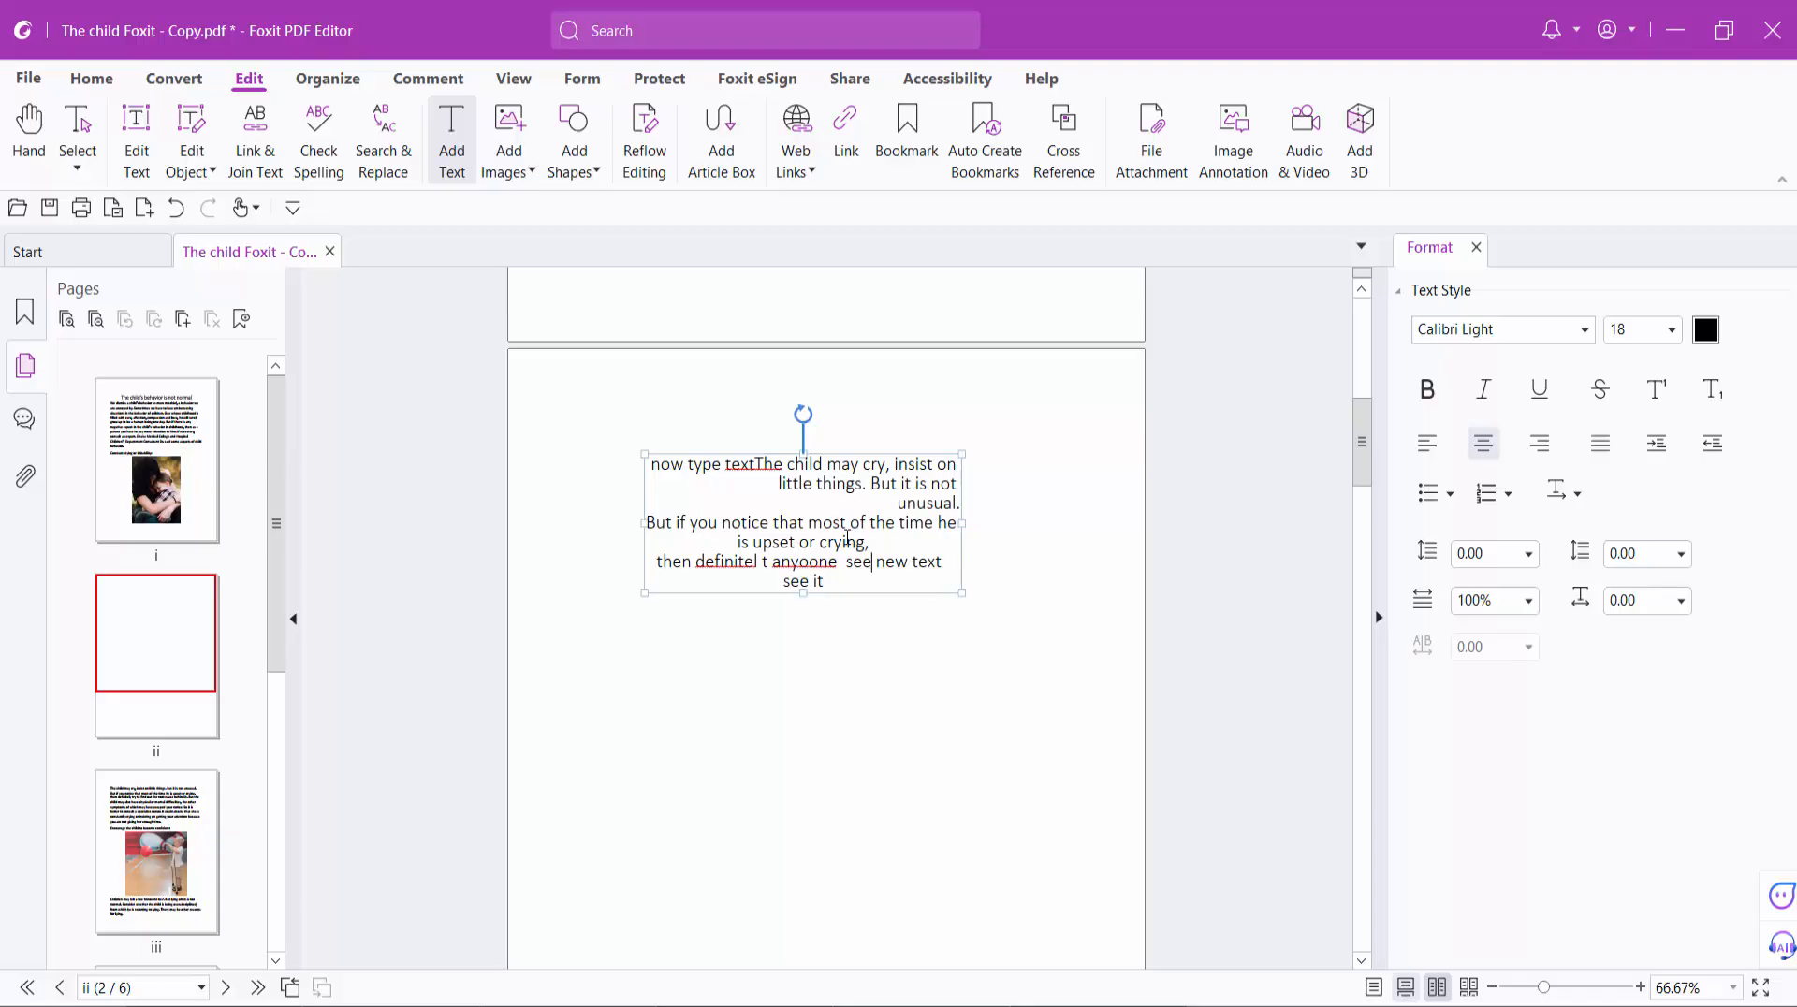
mouse_move(419, 425)
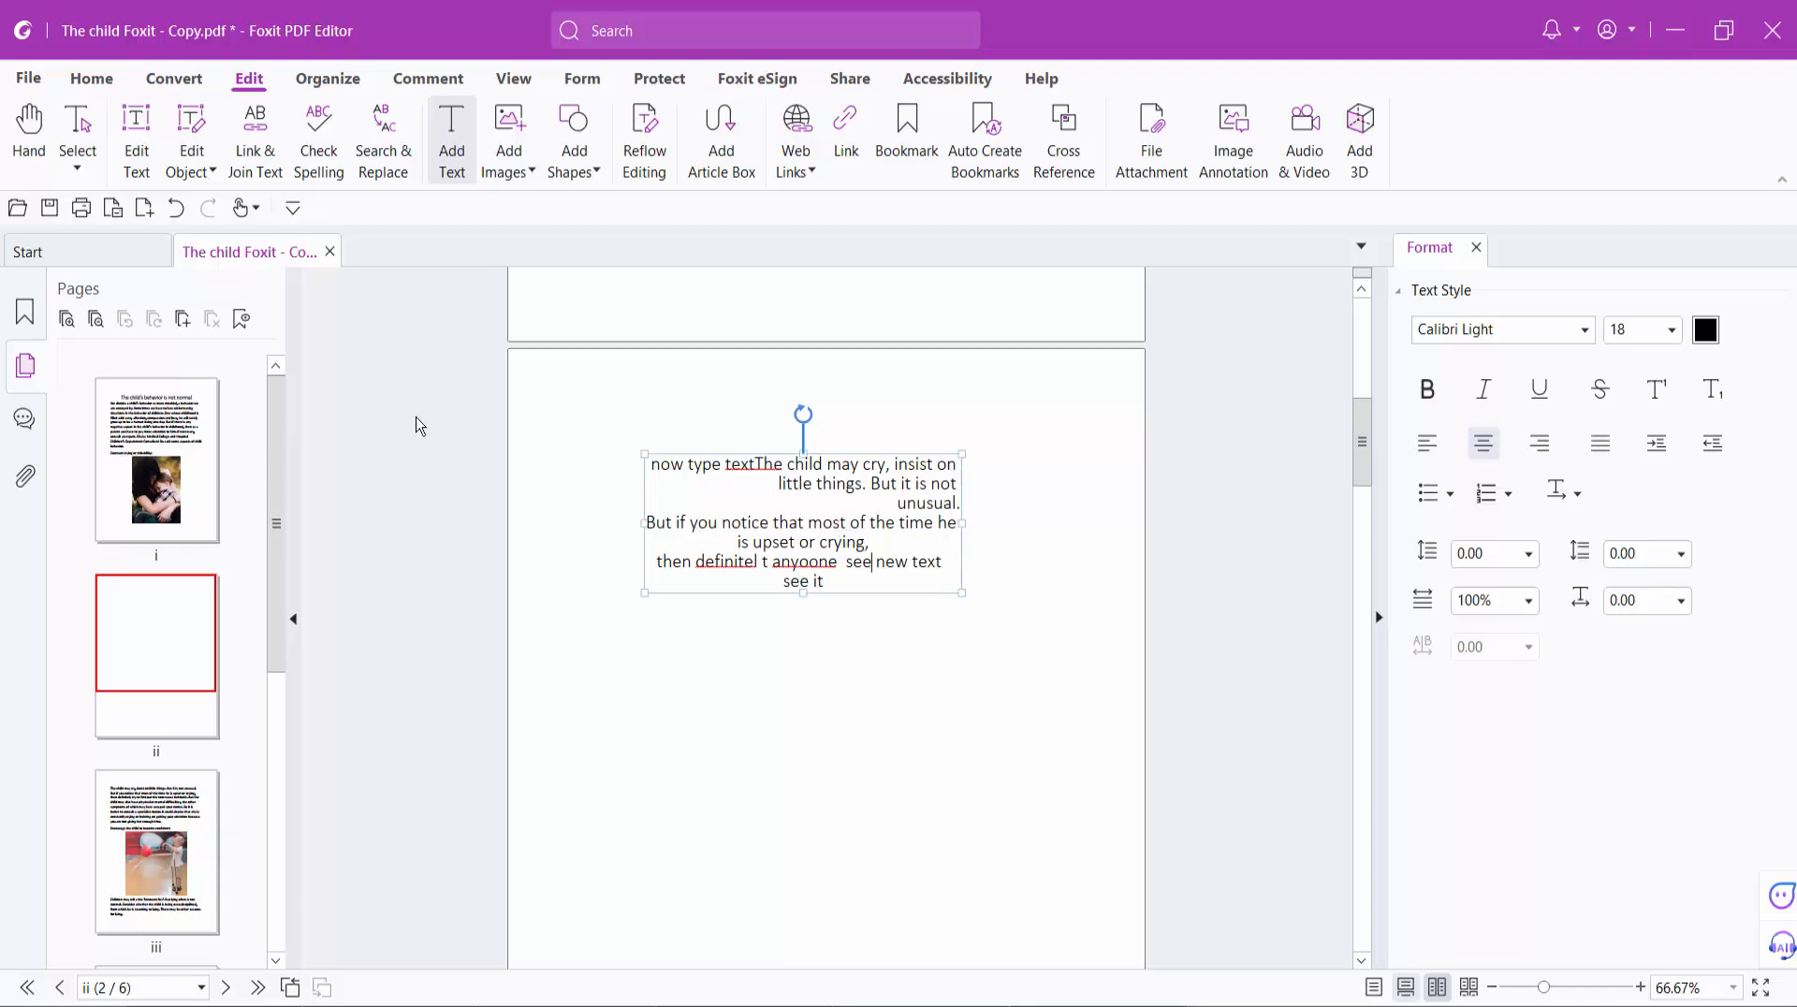
click(27, 78)
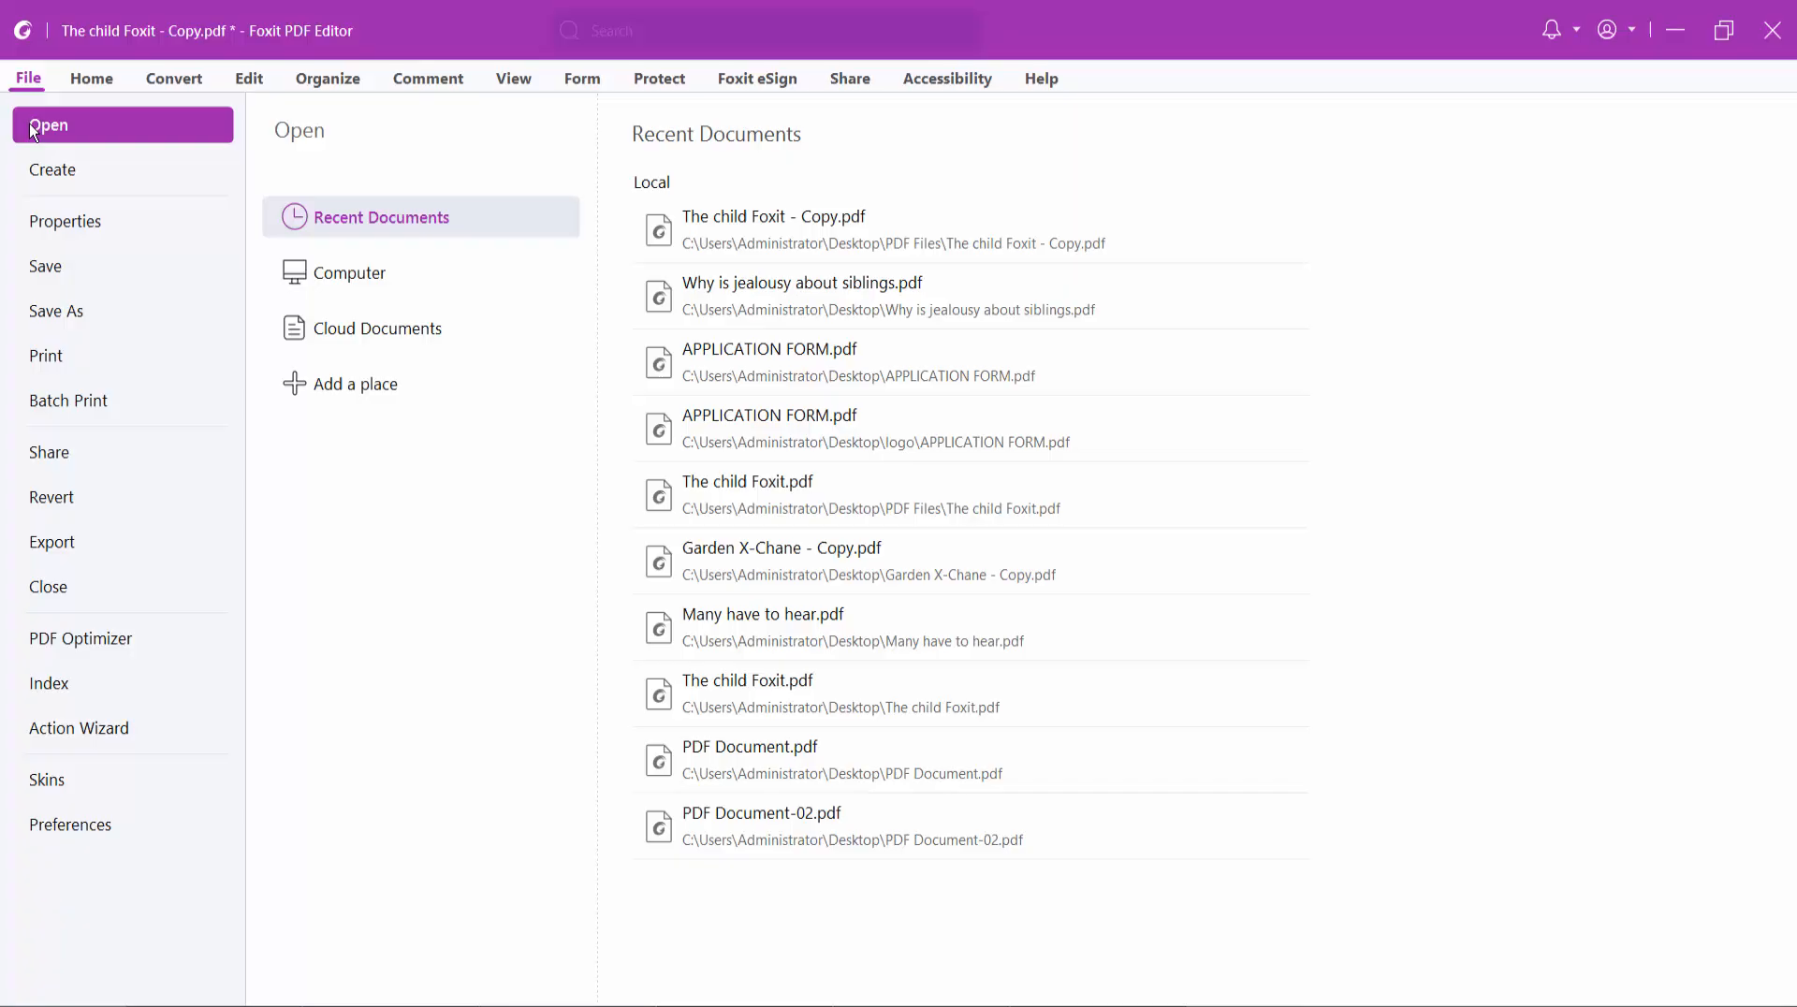
mouse_move(91, 77)
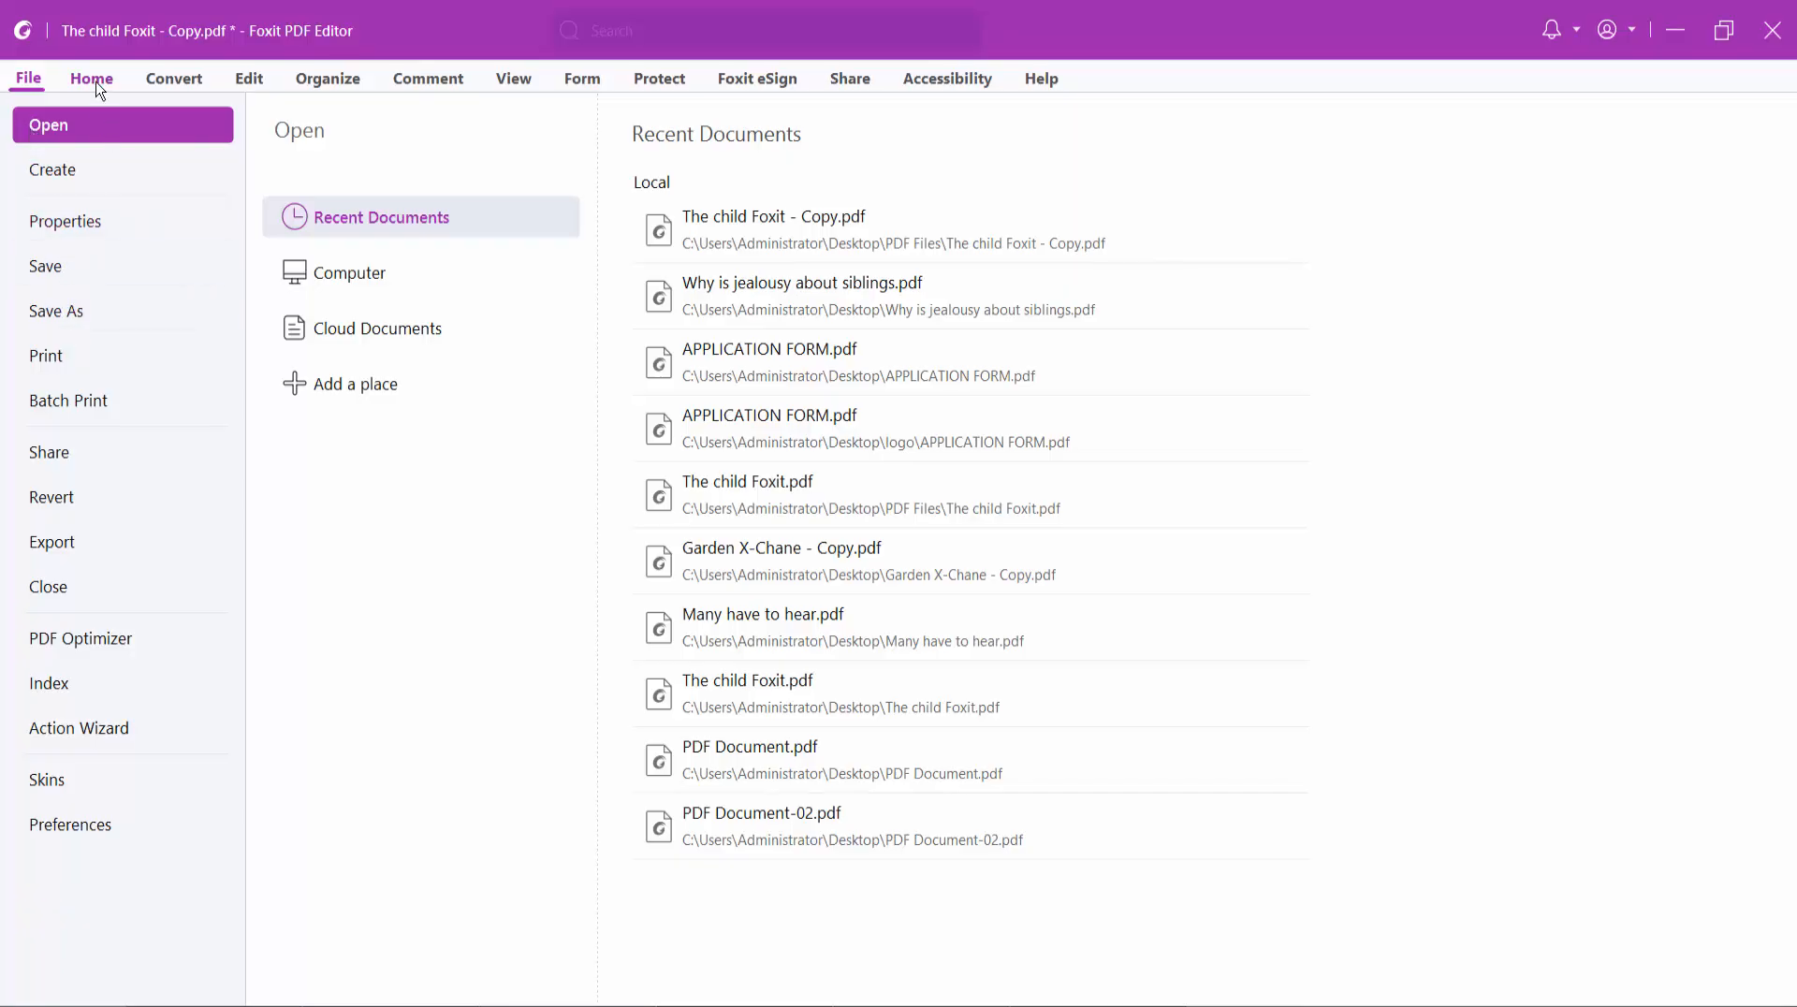
click(92, 77)
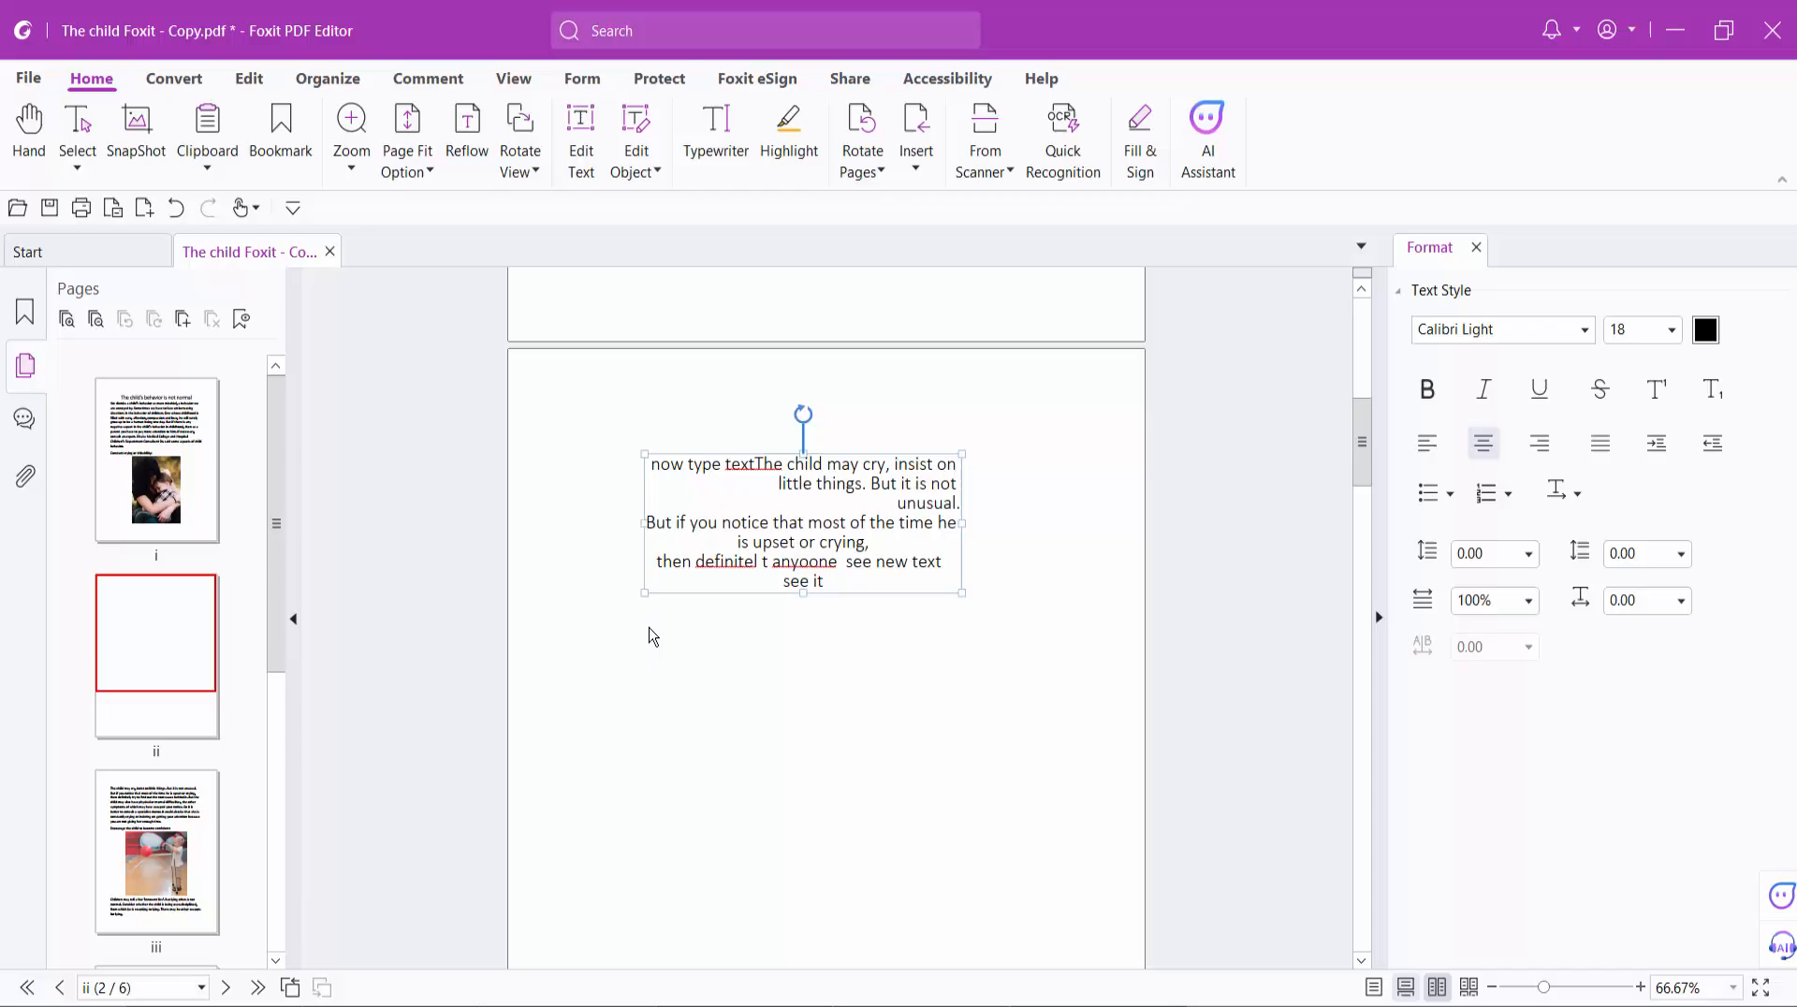